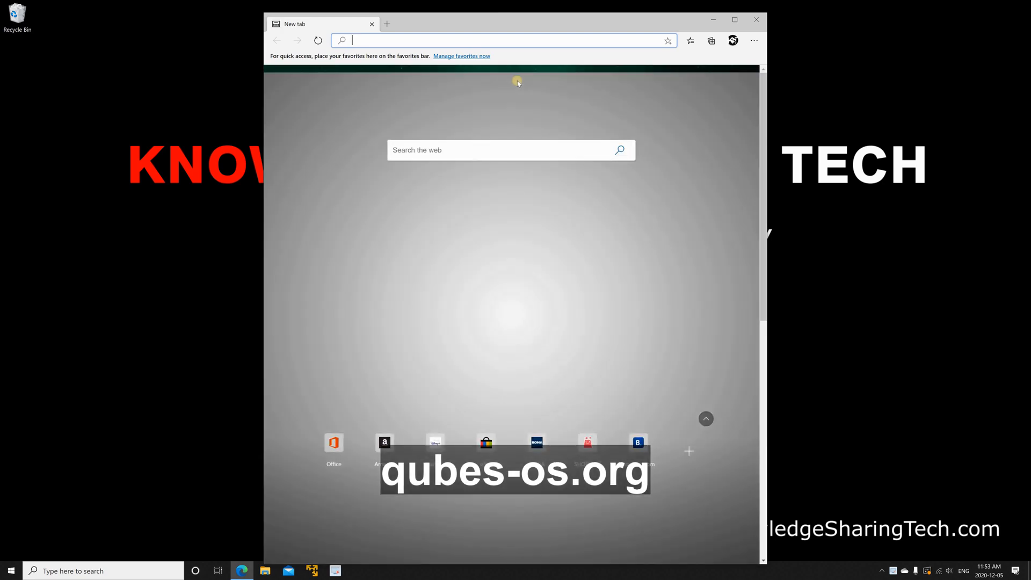
Step: Load qubes-os.org and go to its Download & Install page
type("qubes-os.org")
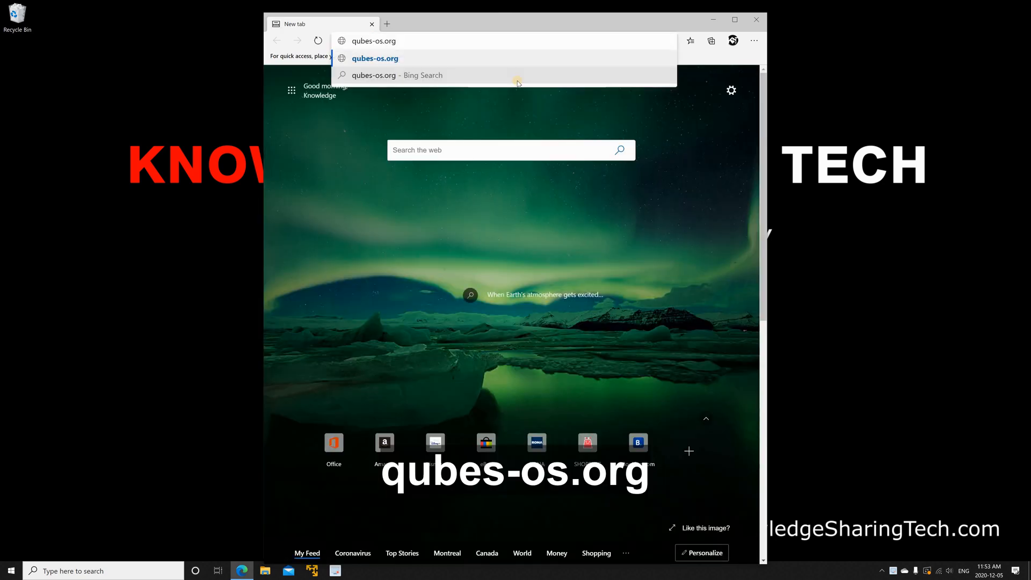
left_click(375, 58)
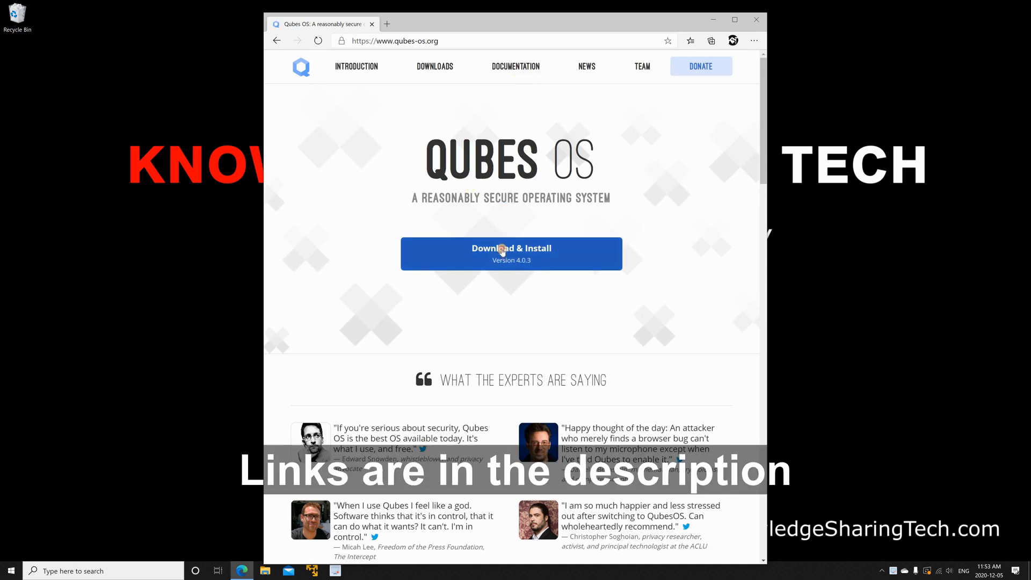
left_click(511, 254)
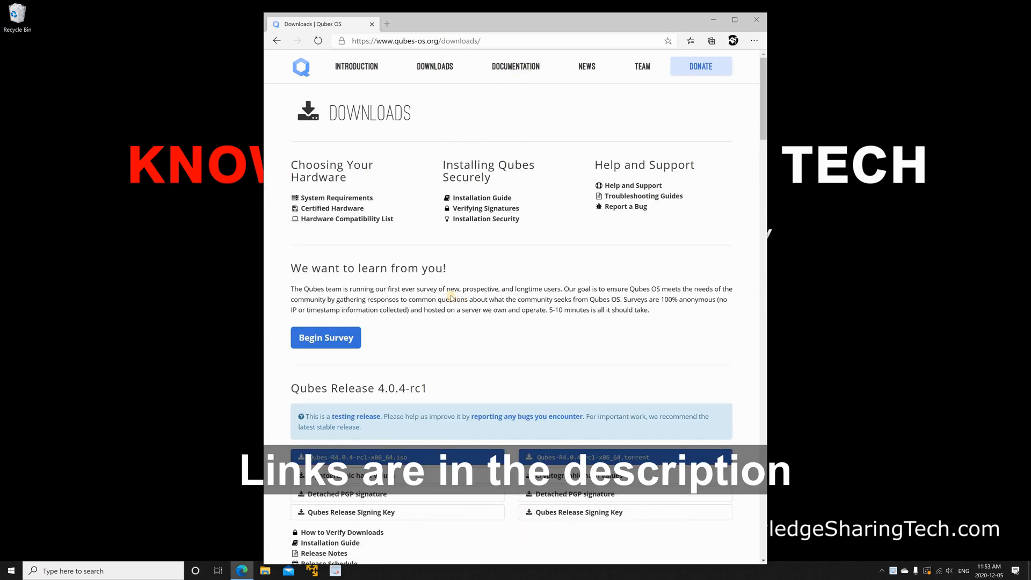
Step: Scroll the downloads page to the Qubes Release 4.0.3 section
scroll("down", 3)
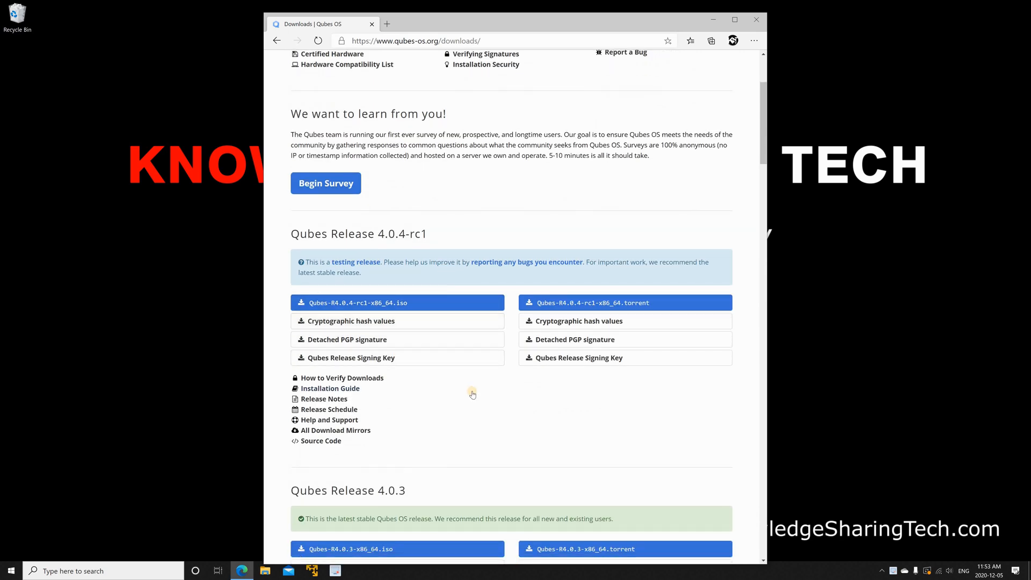
scroll("down", 3)
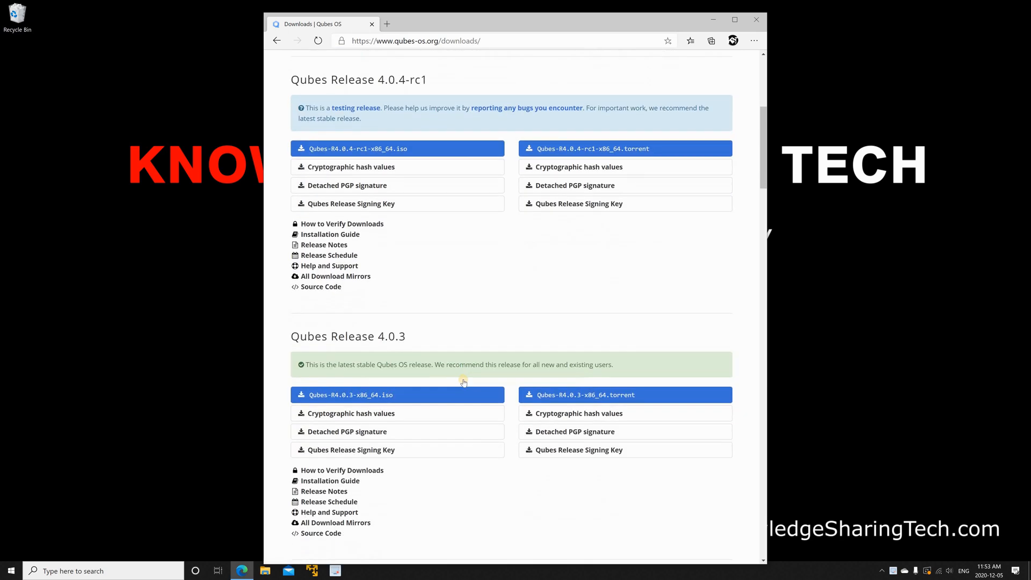
scroll("down", 3)
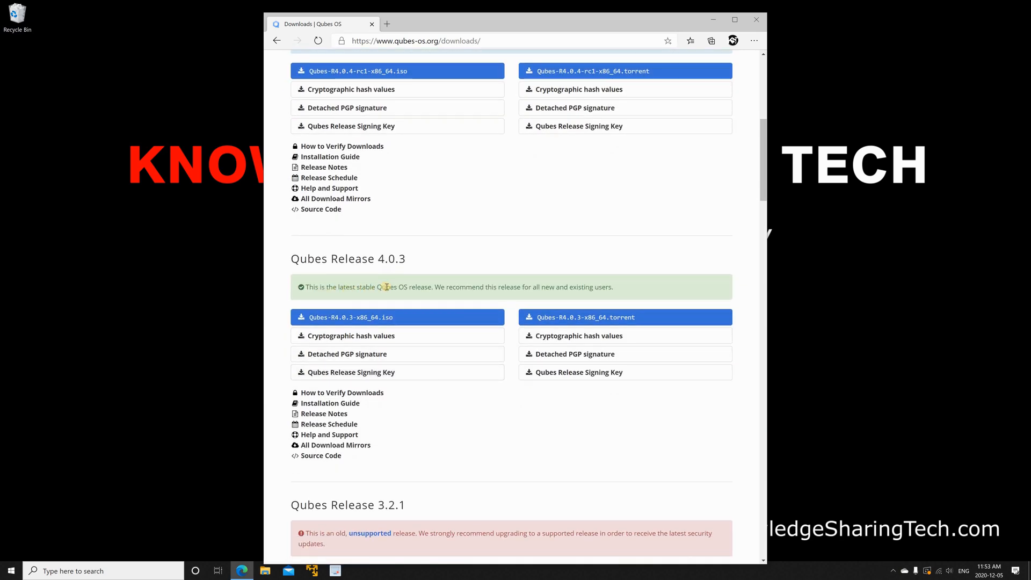
mouse_move(401, 262)
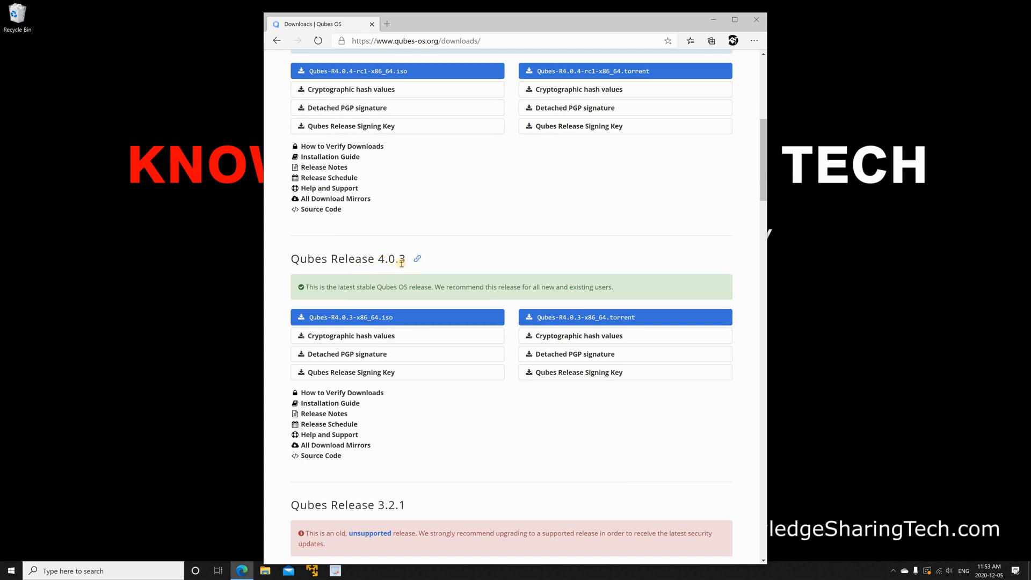
mouse_move(496, 252)
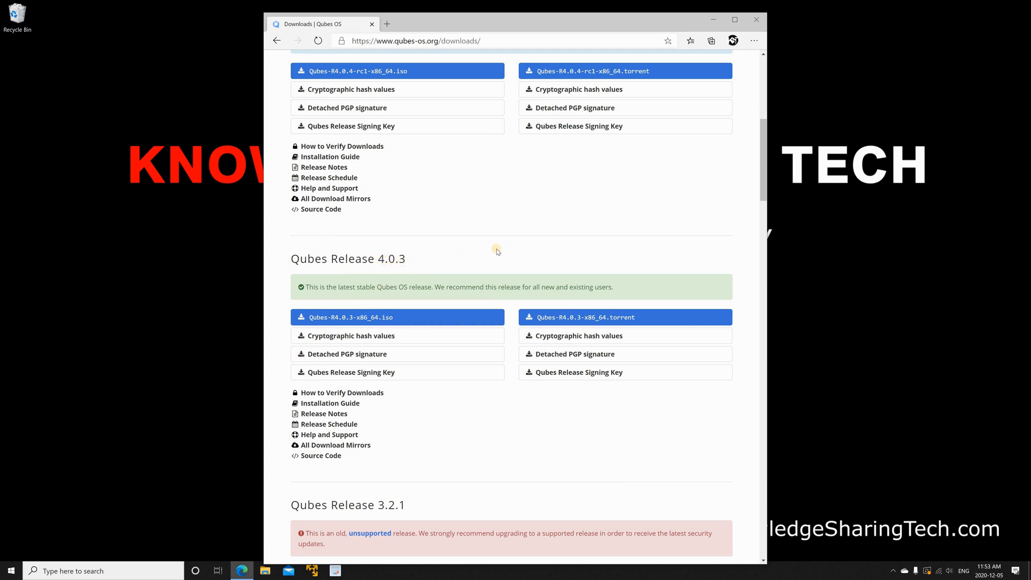
mouse_move(487, 251)
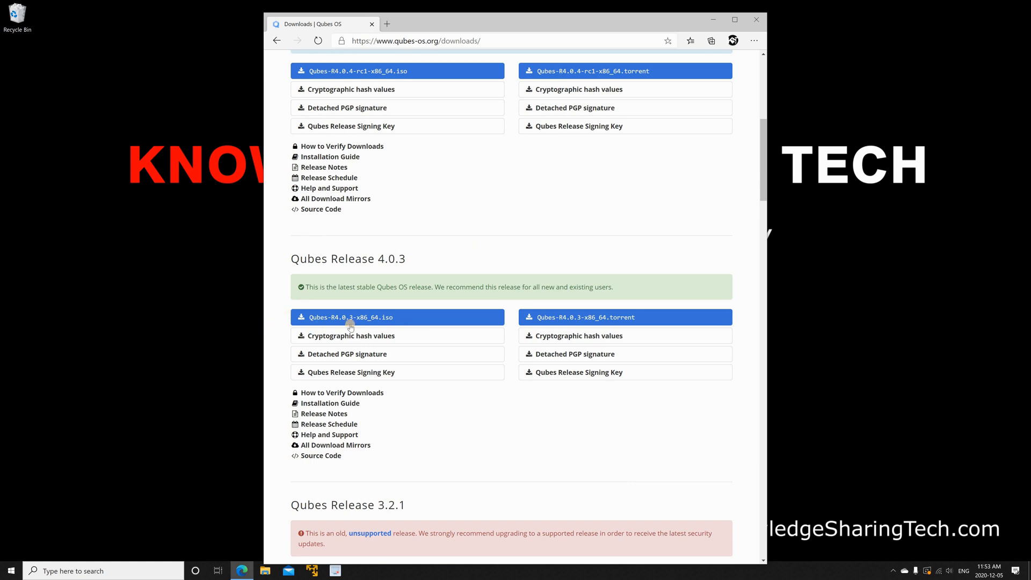
mouse_move(350, 317)
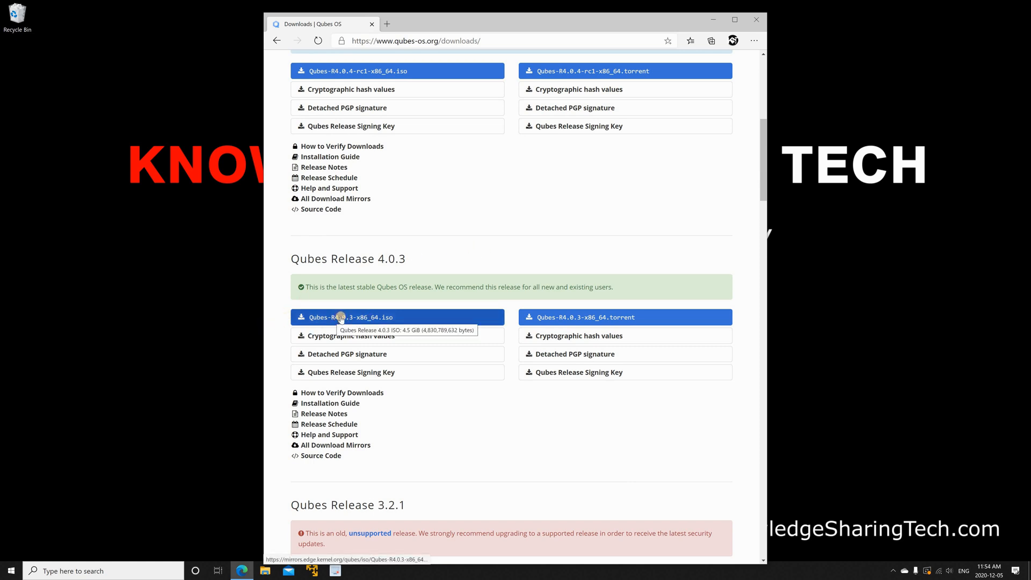
mouse_move(522, 323)
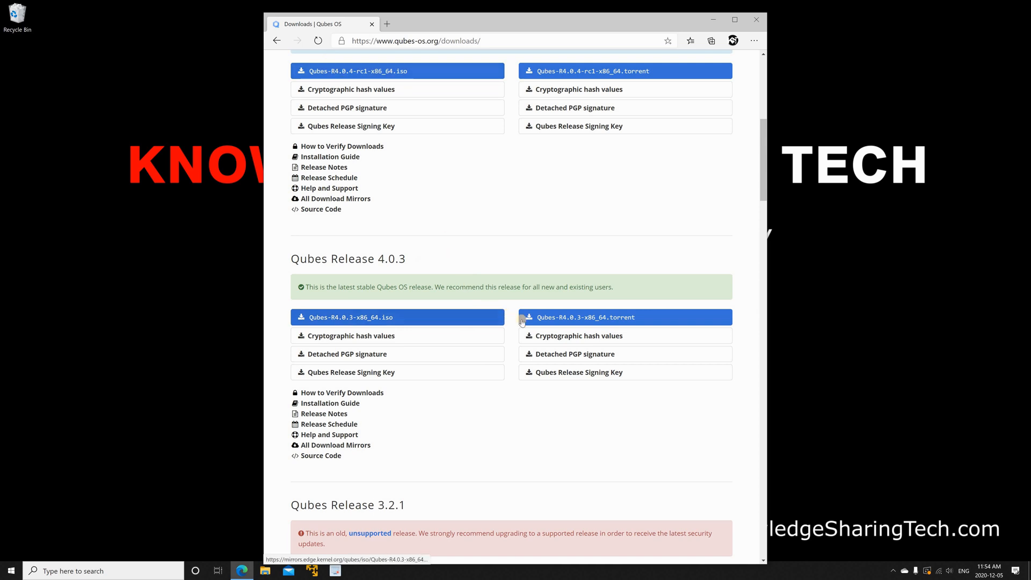
mouse_move(538, 319)
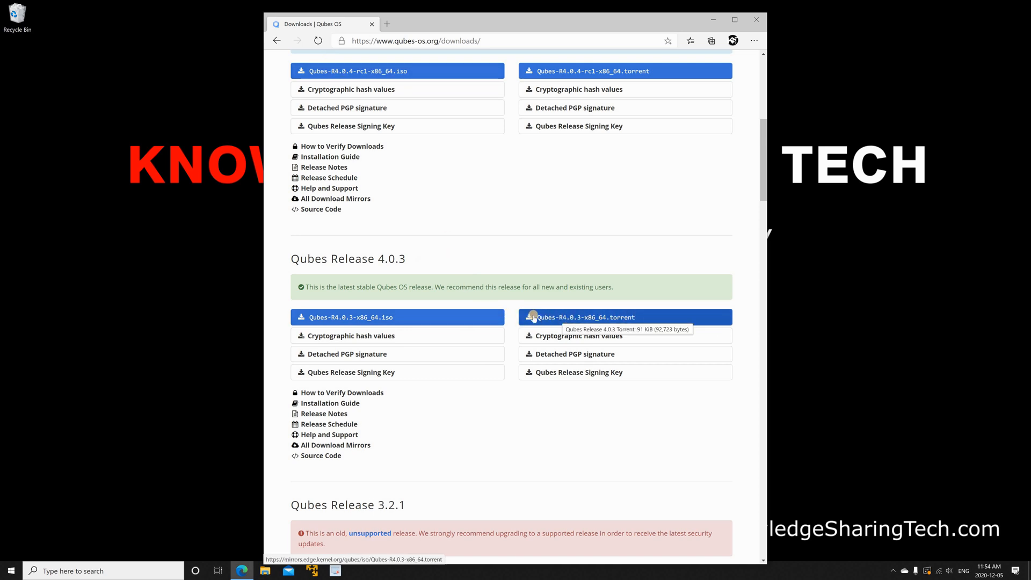
mouse_move(390, 321)
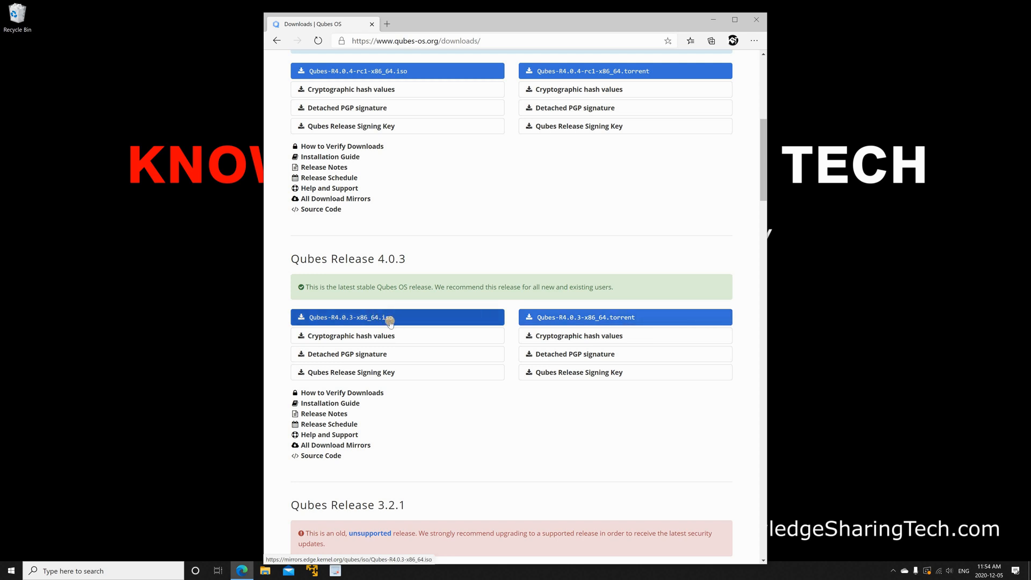
mouse_move(328, 317)
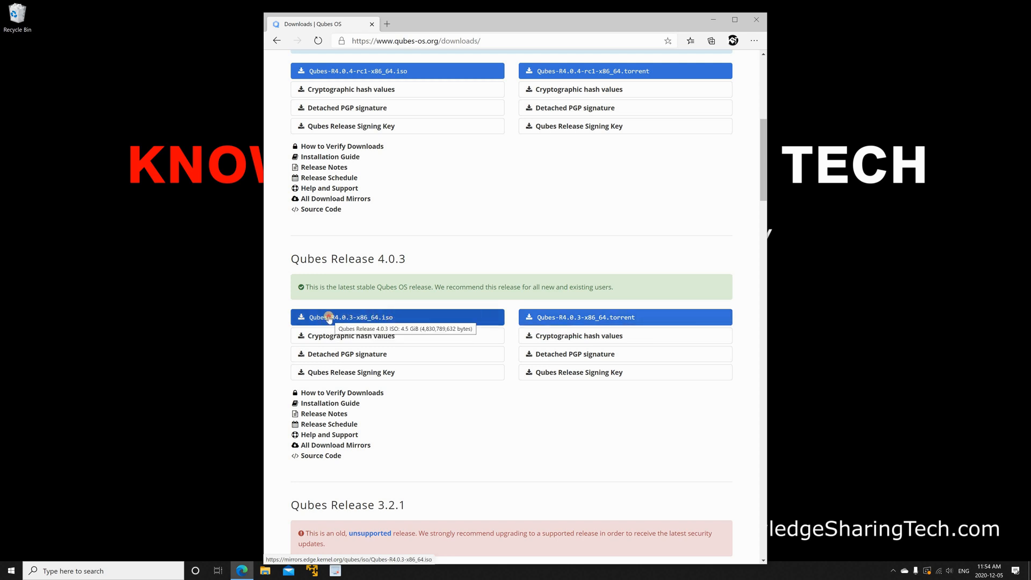
Step: Start downloading the Qubes-R4.0.3-x86_64.iso image (4.5 GB)
left_click(350, 317)
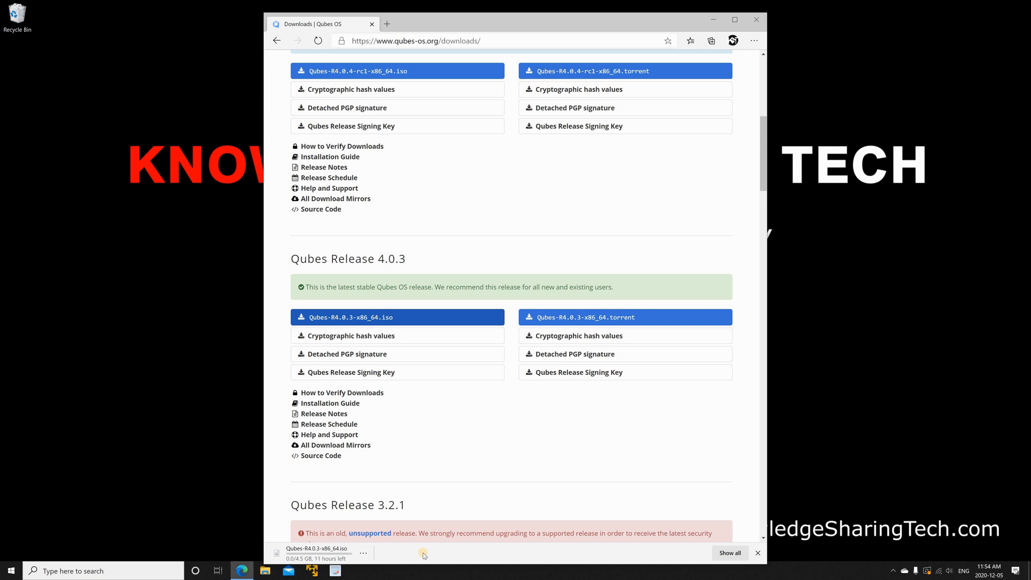
mouse_move(130, 450)
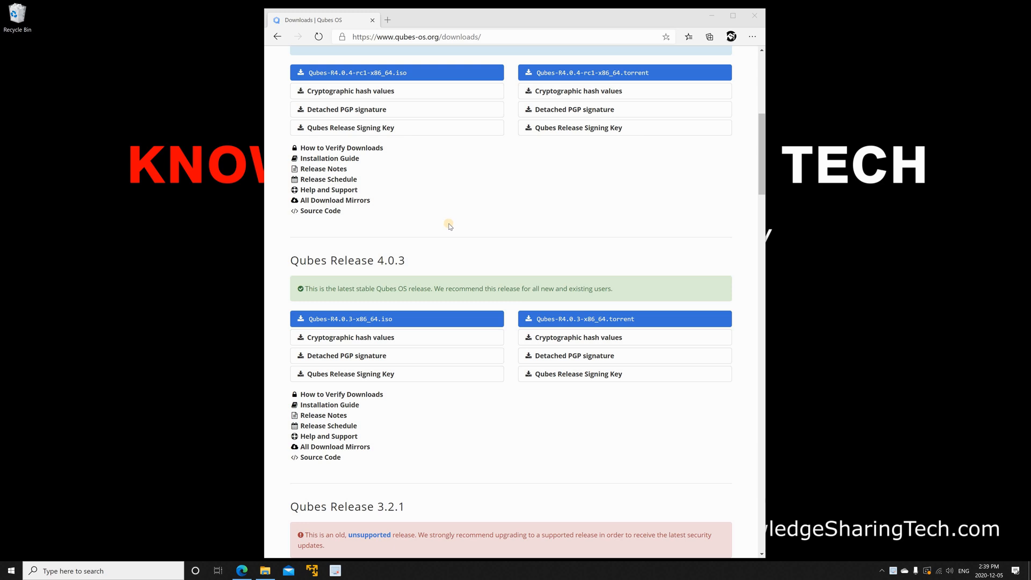
mouse_move(335, 200)
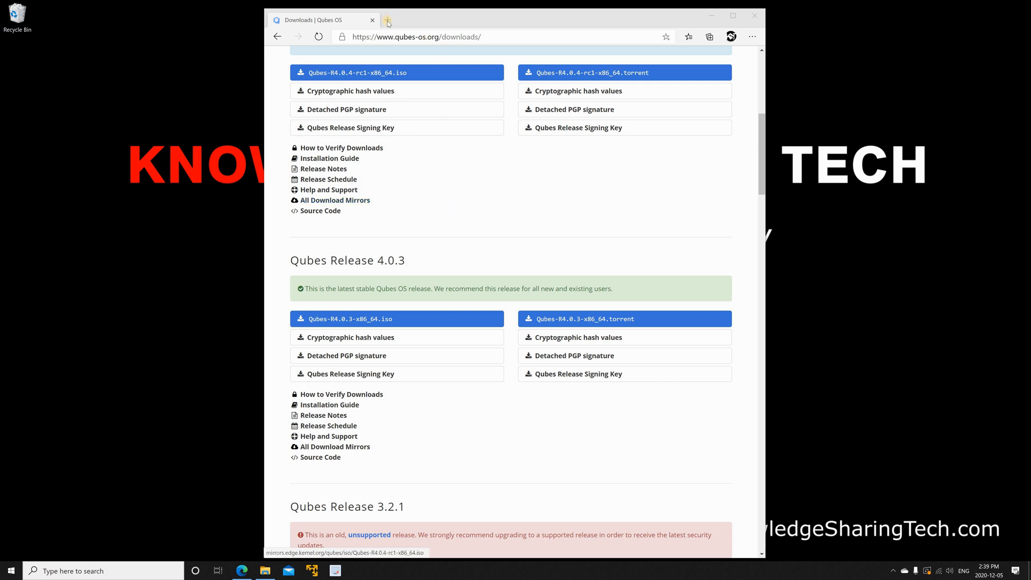
mouse_move(388, 20)
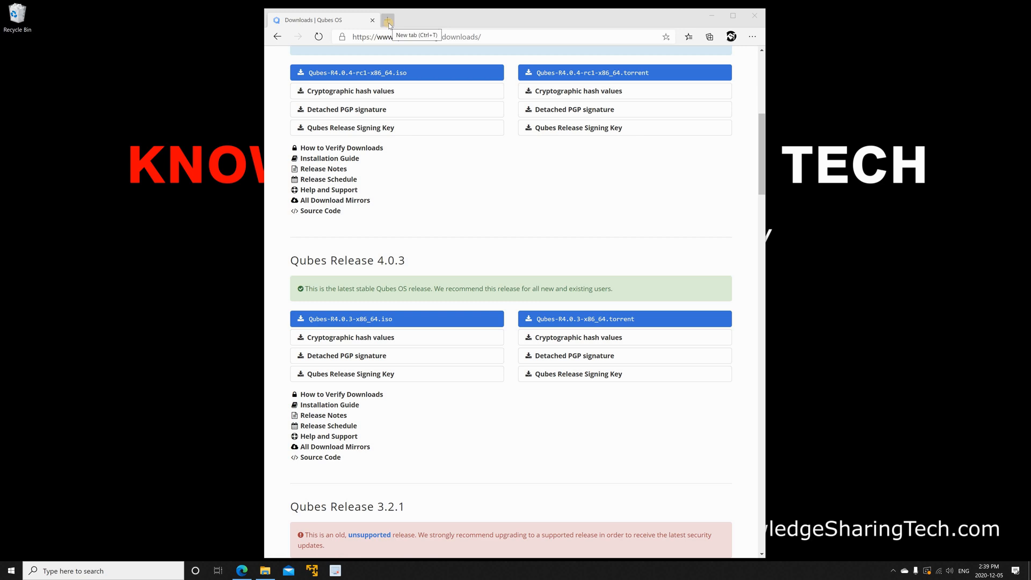
Step: Load rufus.ie in a new tab and reach its Download section
left_click(387, 19)
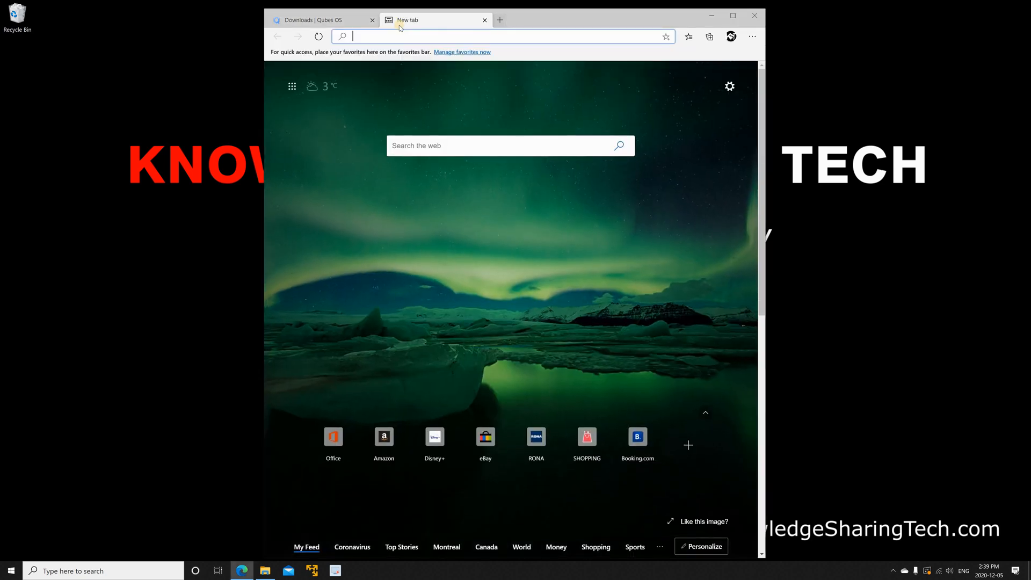
type("r")
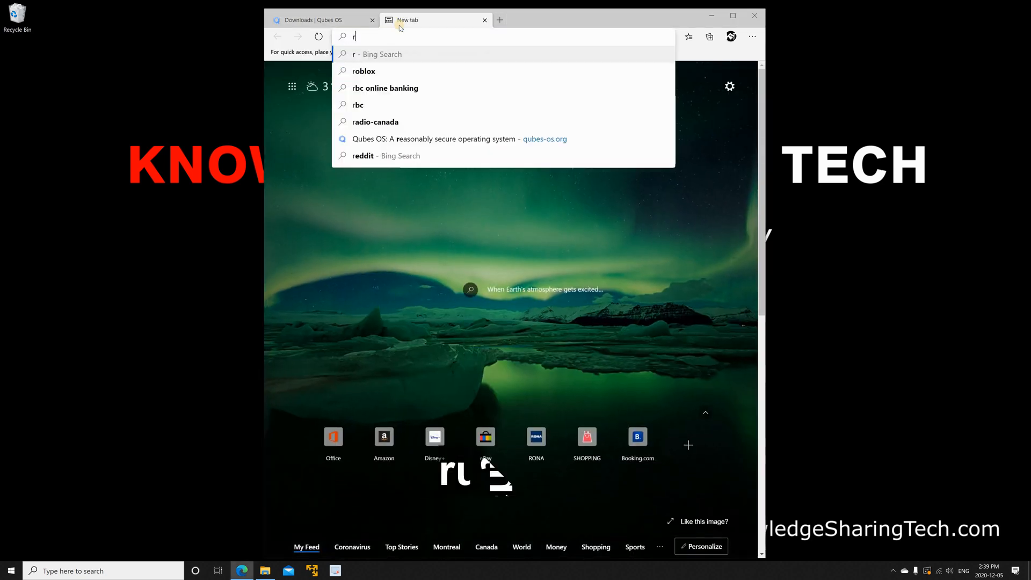
type("ufus.ie")
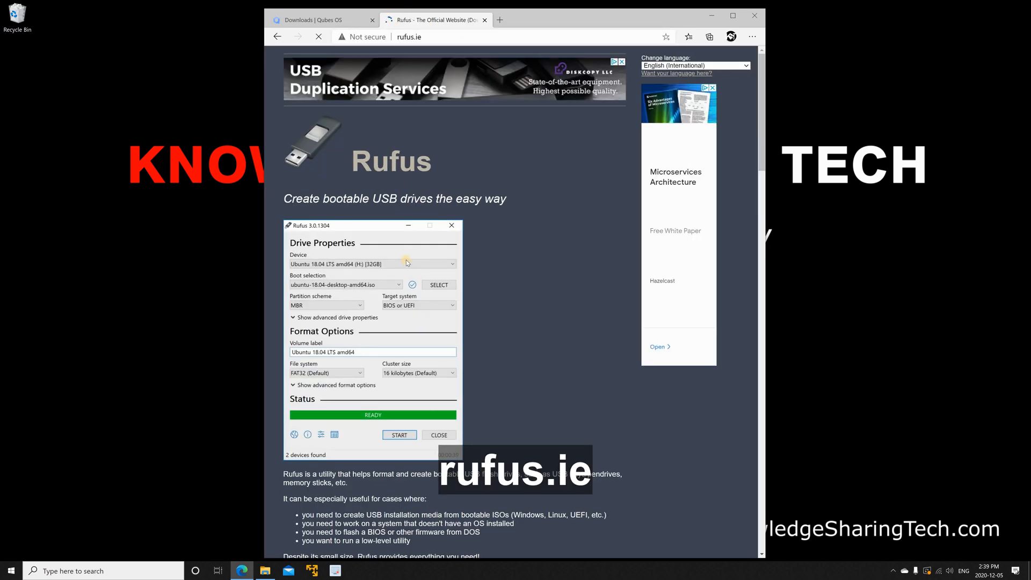
scroll("down", 3)
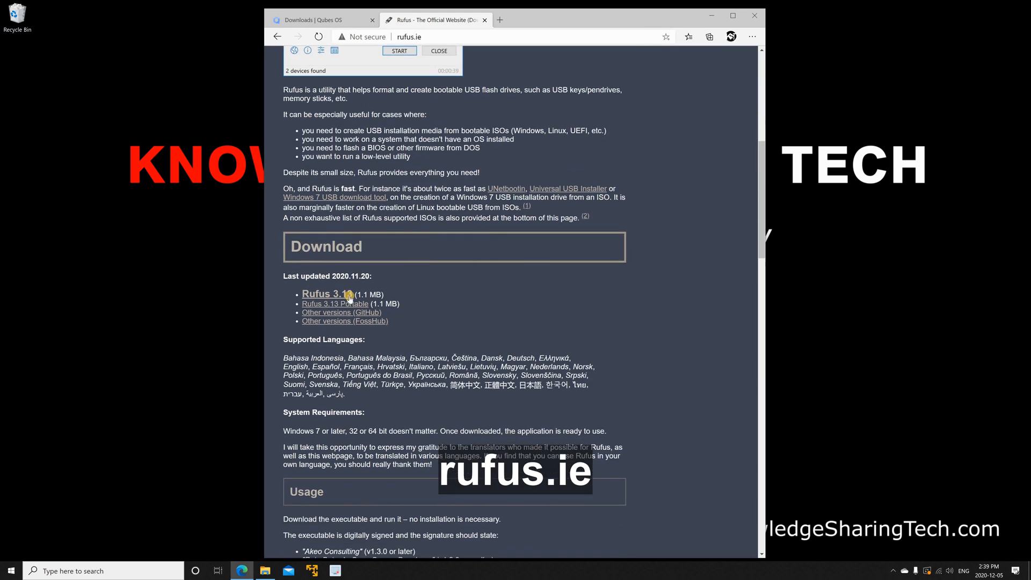
mouse_move(334, 303)
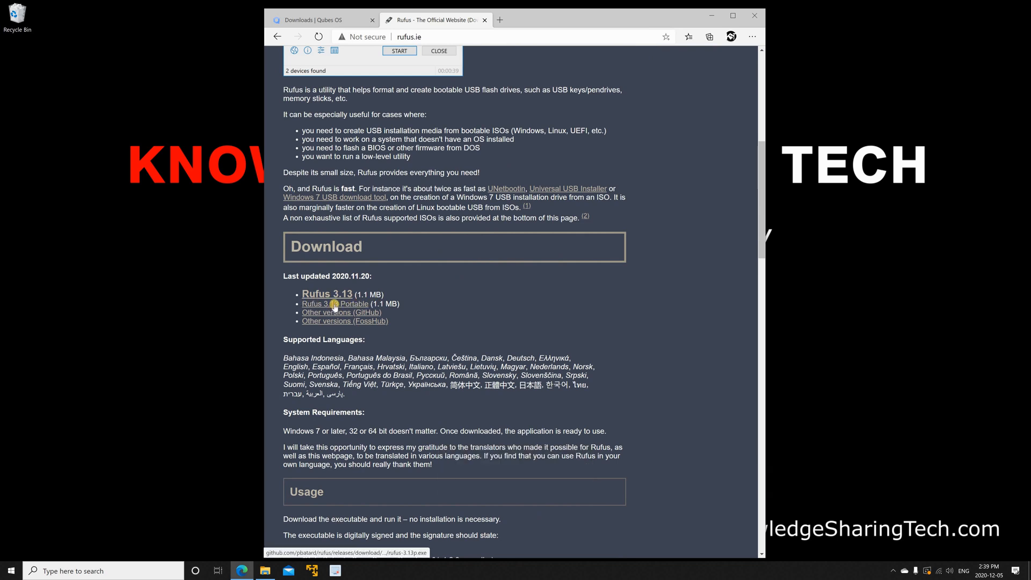
Step: Download Rufus 3.13 Portable and show the downloaded file's options
left_click(335, 303)
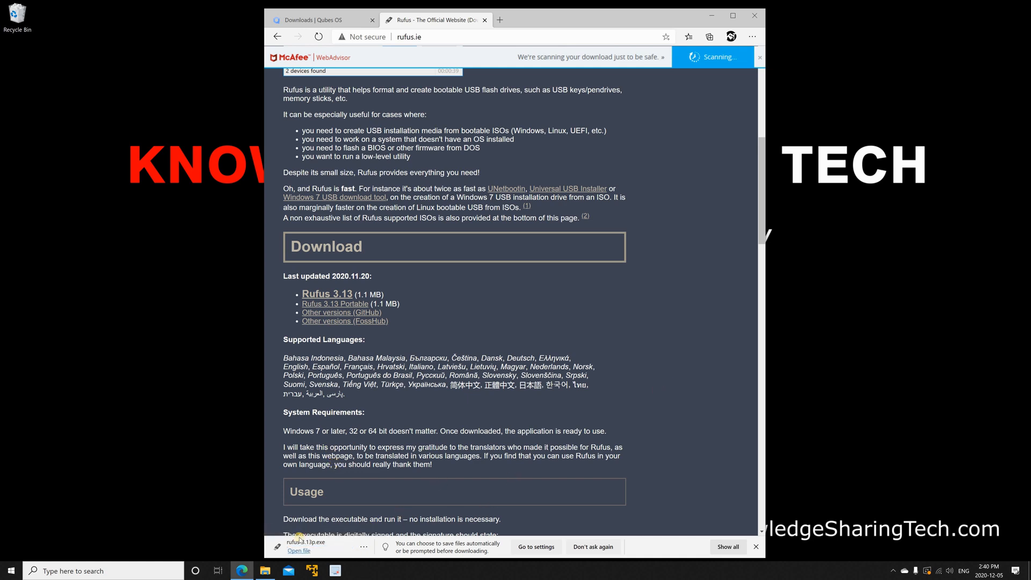
left_click(364, 546)
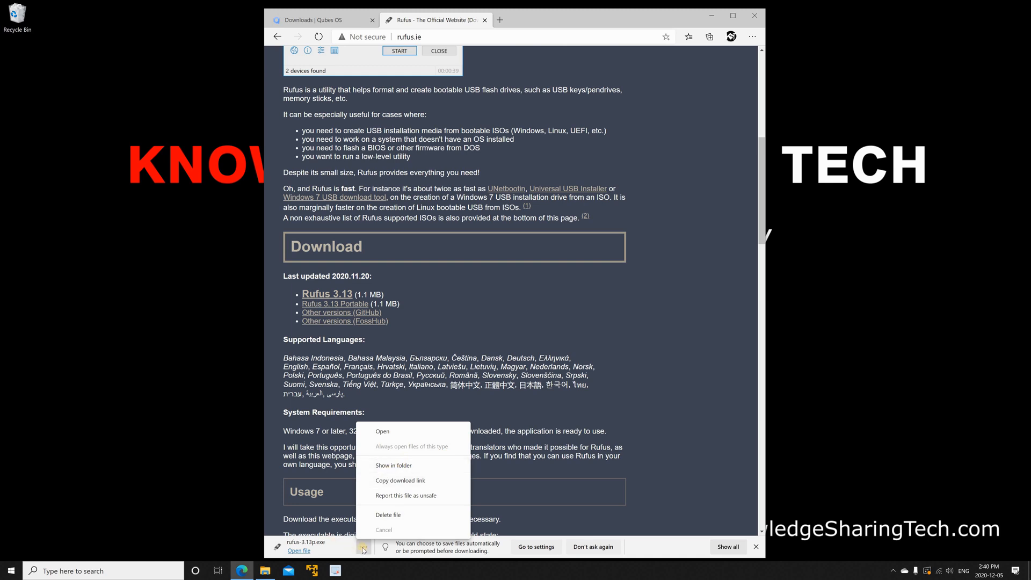
mouse_move(393, 465)
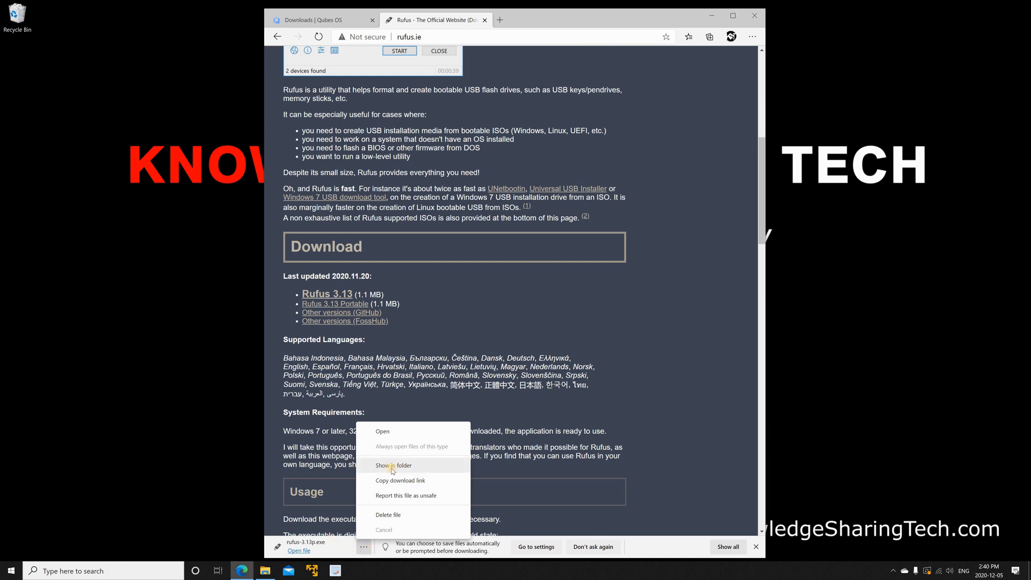
Step: Launch rufus-3.13p.exe from Downloads, allow UAC changes and online update checks
left_click(393, 465)
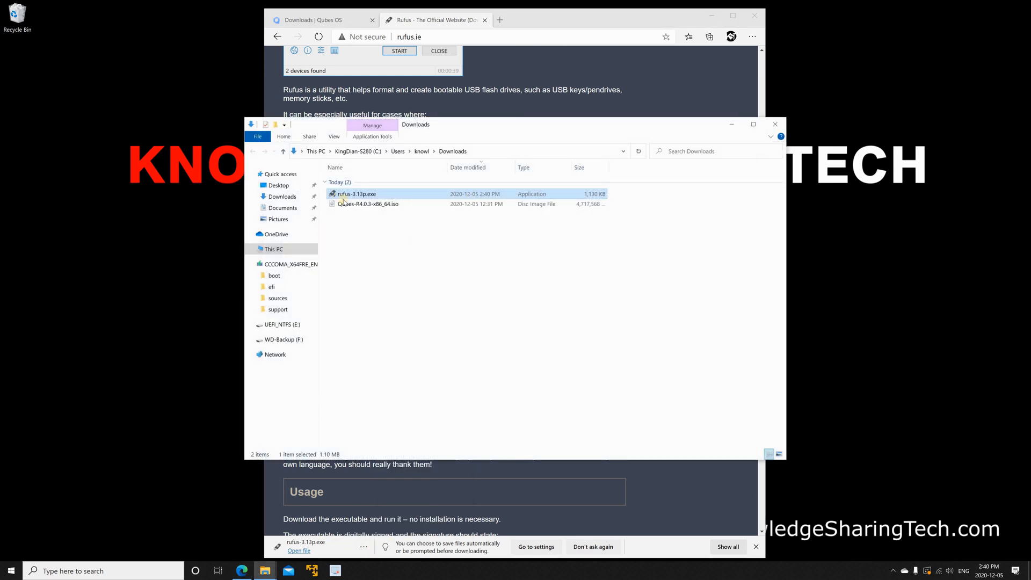
mouse_move(352, 195)
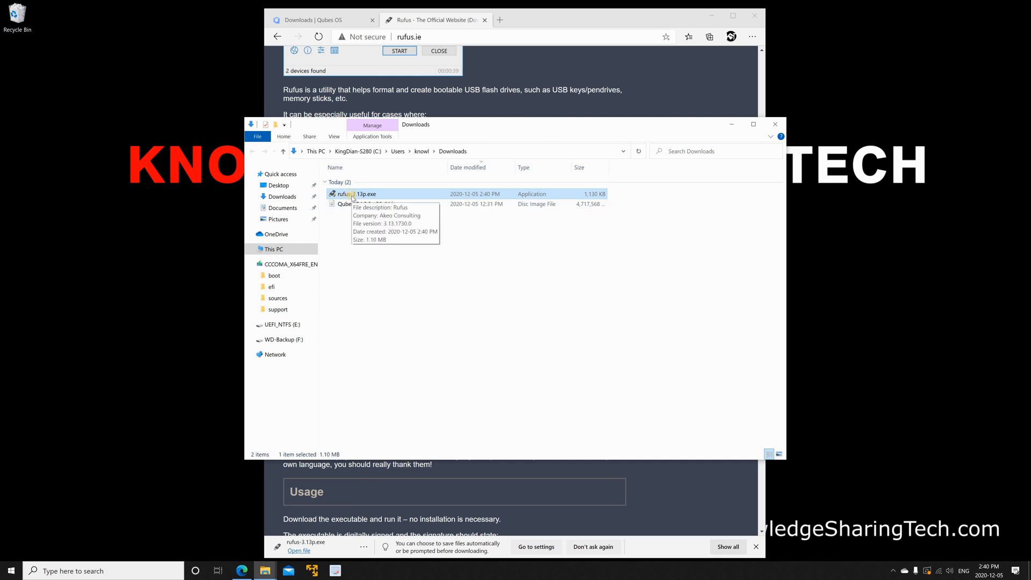
double_click(355, 193)
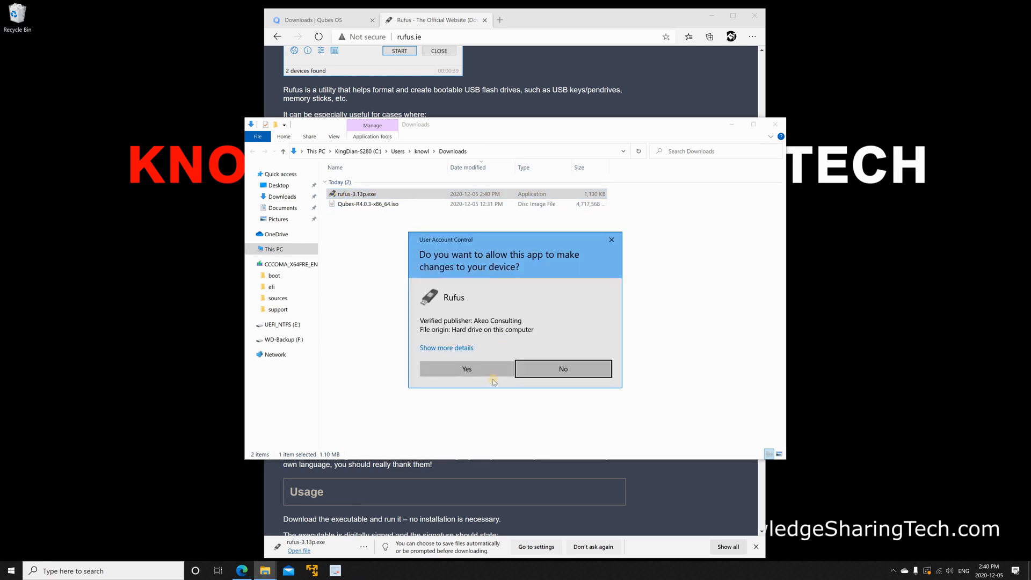
left_click(466, 369)
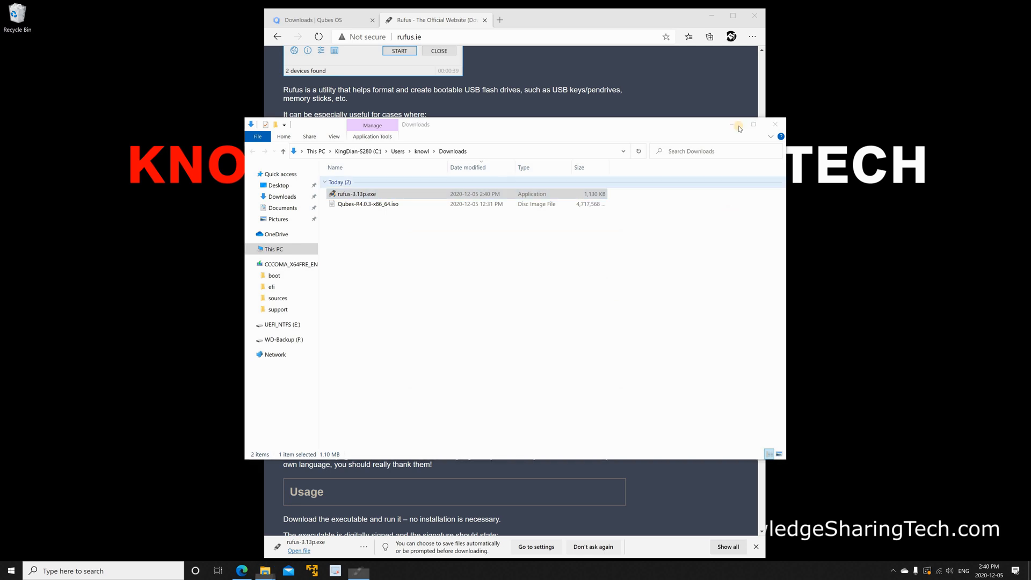
double_click(357, 194)
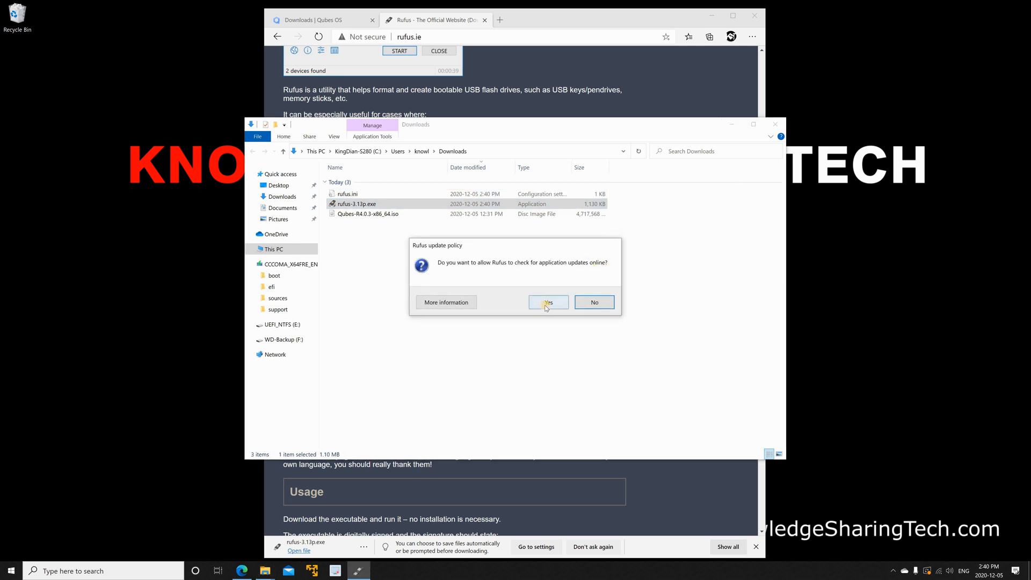
left_click(547, 301)
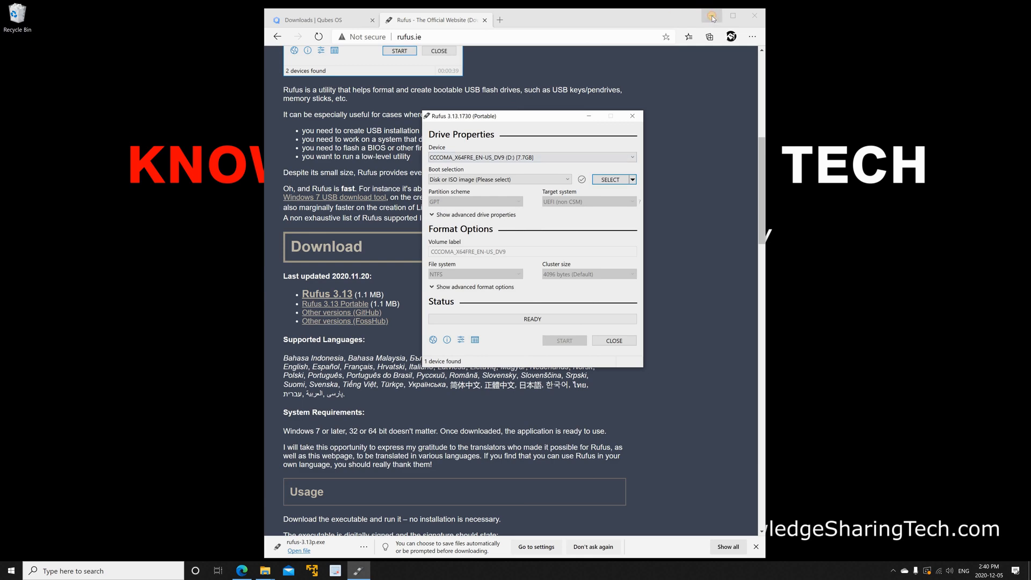
Step: Minimize the Edge window so Rufus has the desktop to itself
left_click(754, 15)
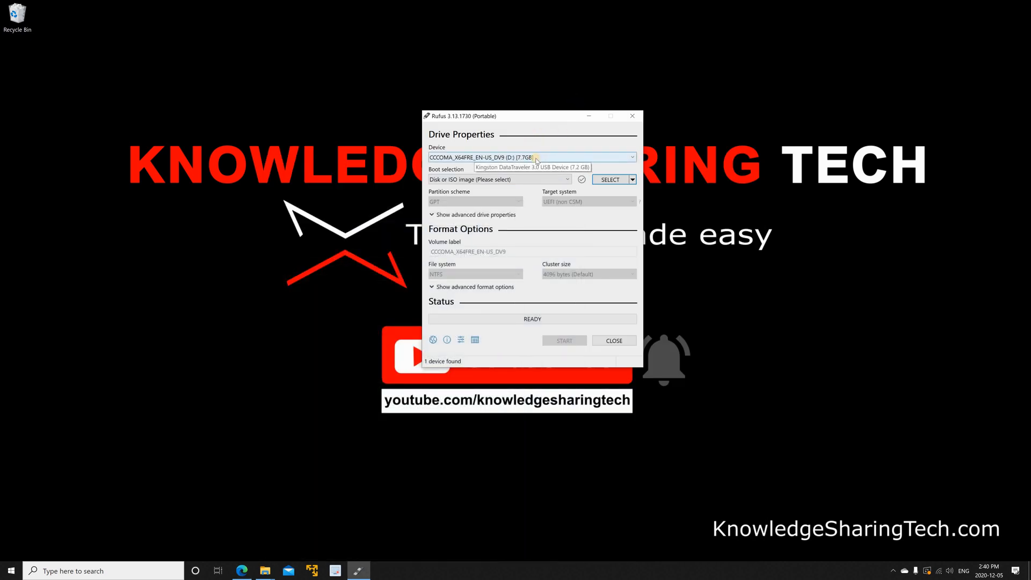
mouse_move(465, 161)
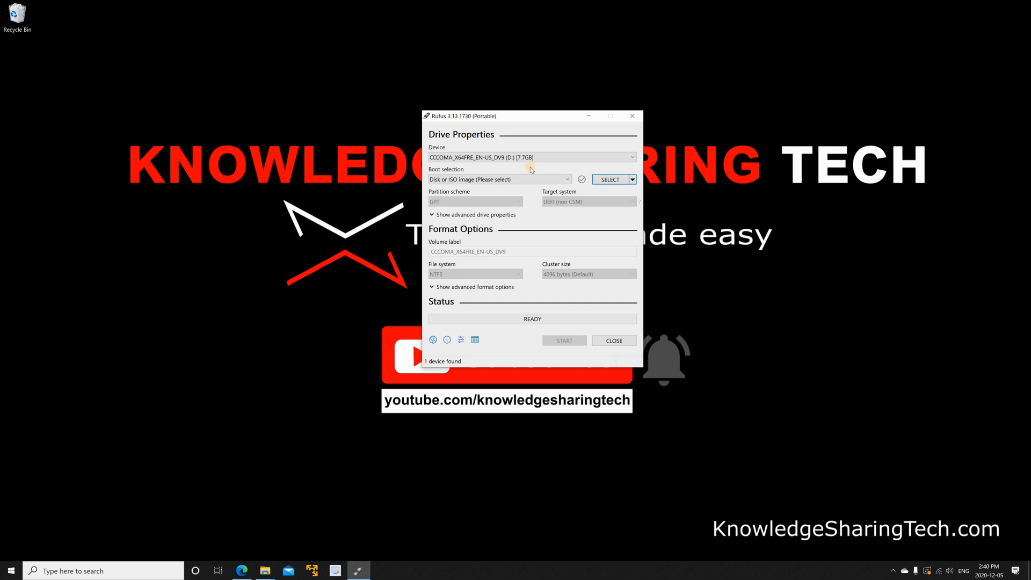
mouse_move(440, 168)
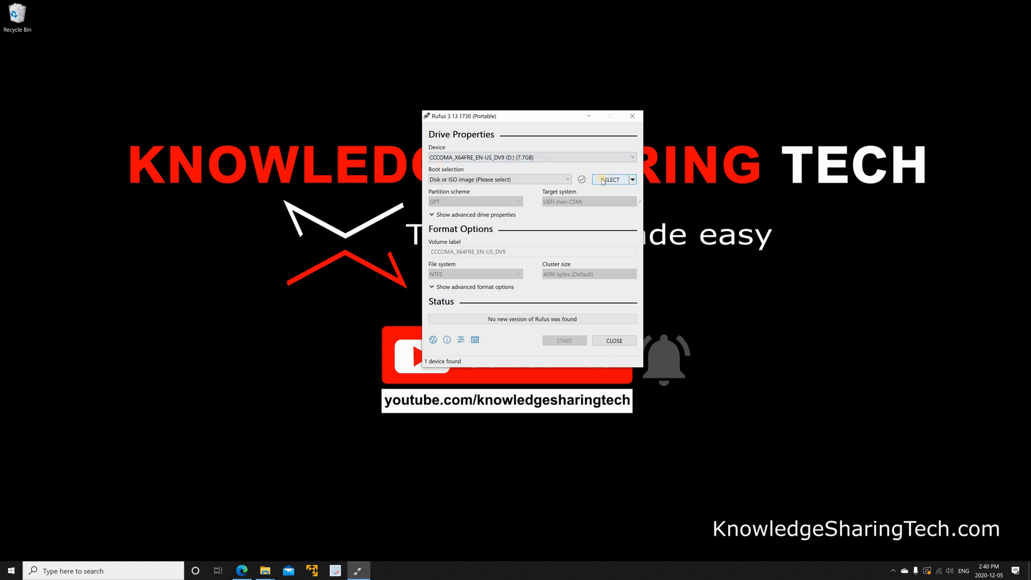
Step: Browse for a boot image and choose Qubes-R4.0.3-x86_64.iso from Downloads
left_click(610, 179)
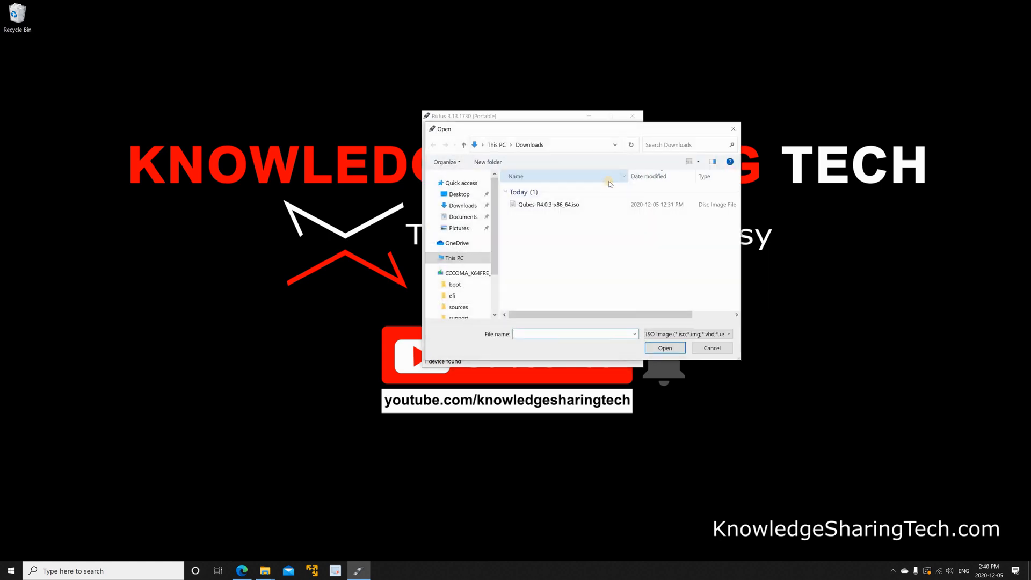
mouse_move(572, 215)
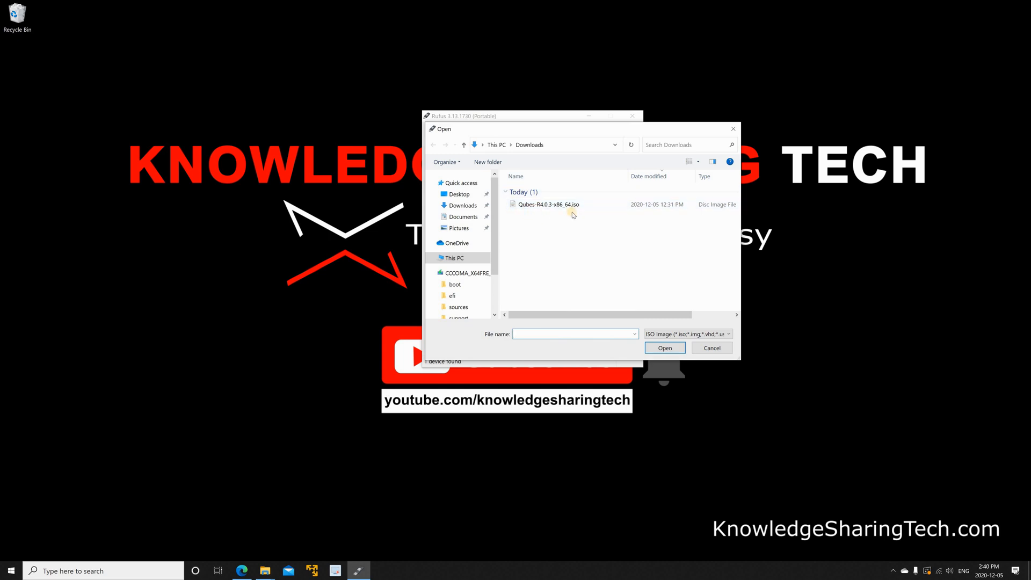
left_click(545, 204)
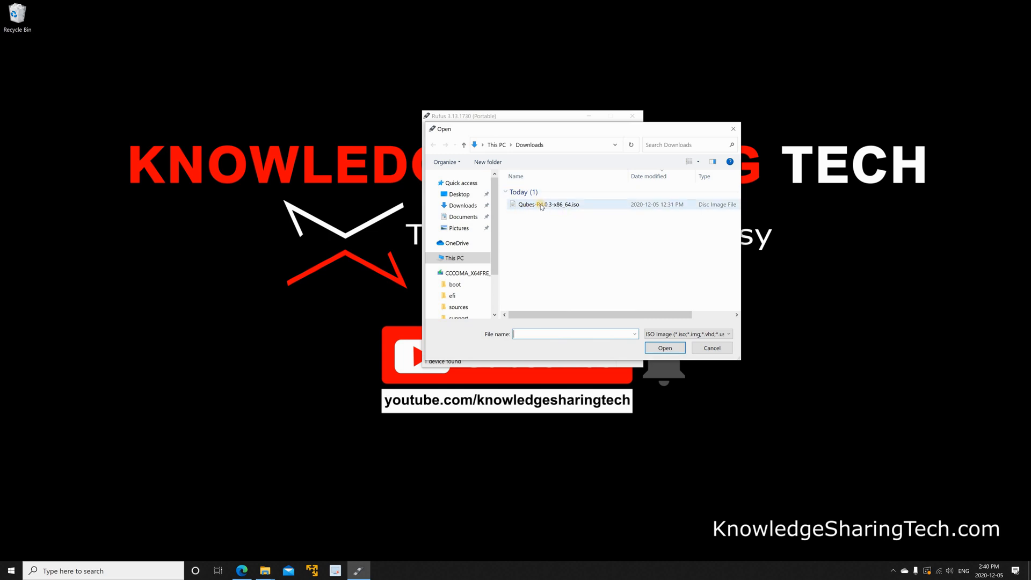
left_click(545, 204)
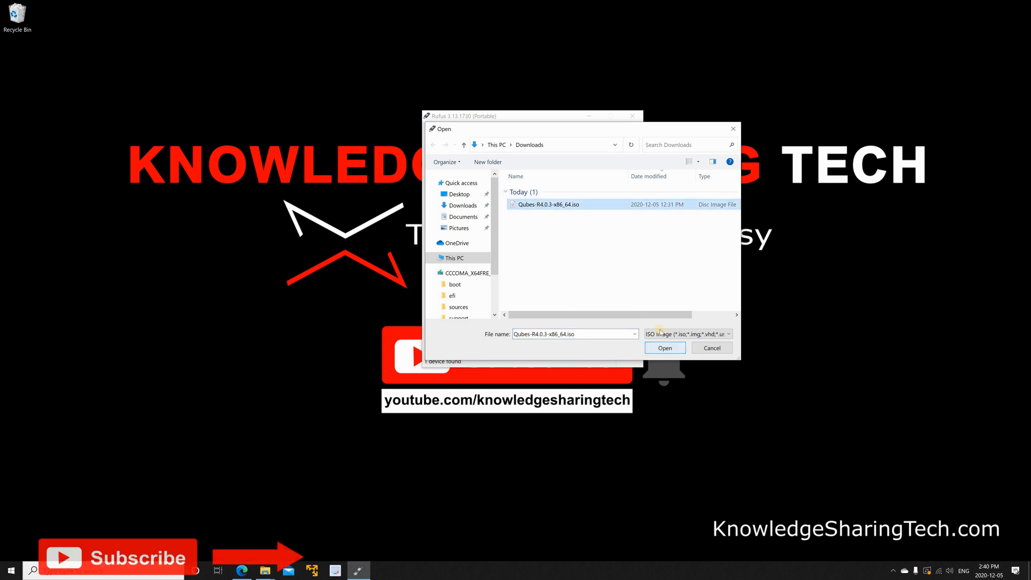
Step: Load the Qubes ISO, start writing and allow the extra Syslinux files download
left_click(664, 347)
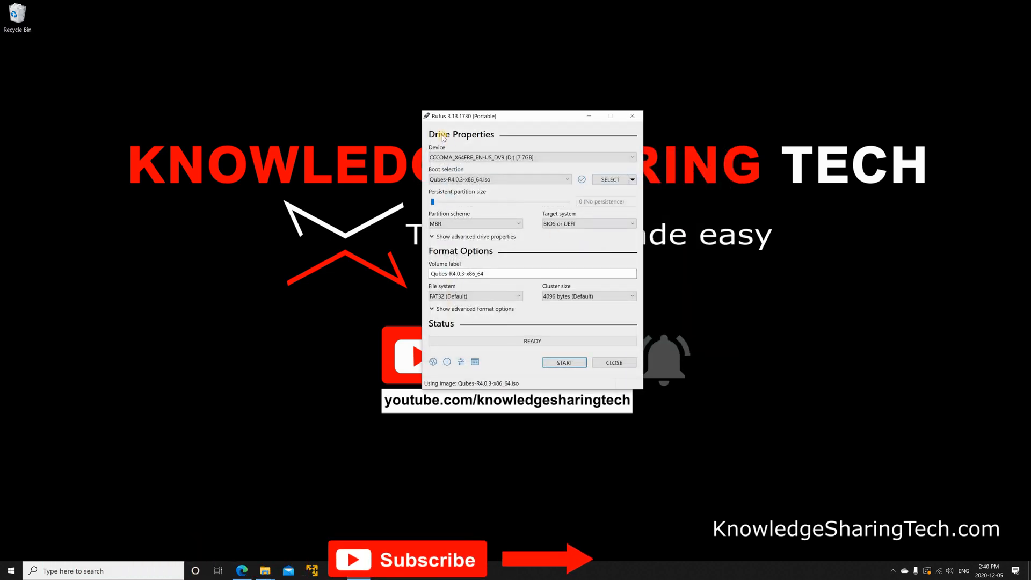
mouse_move(493, 260)
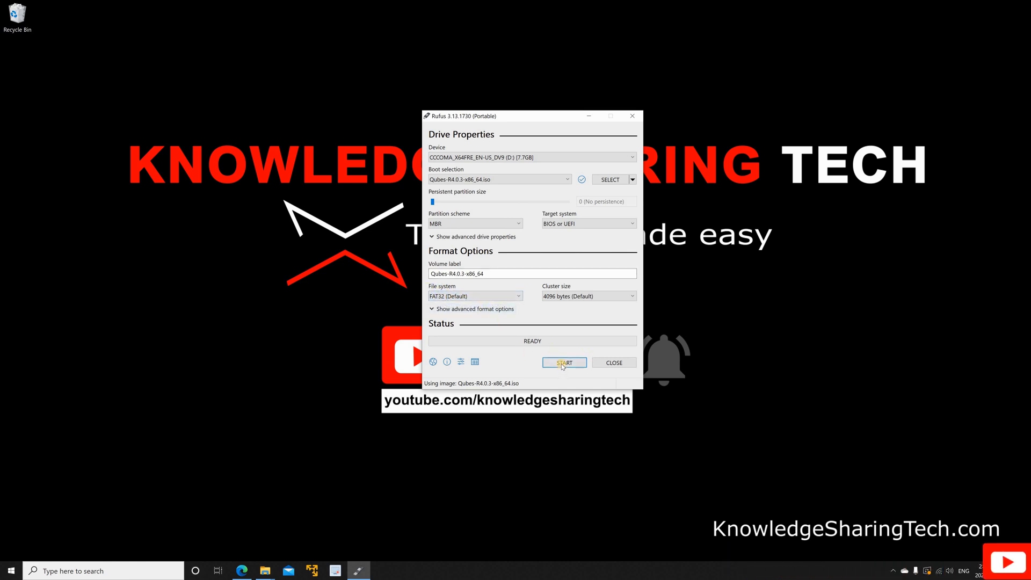
left_click(564, 362)
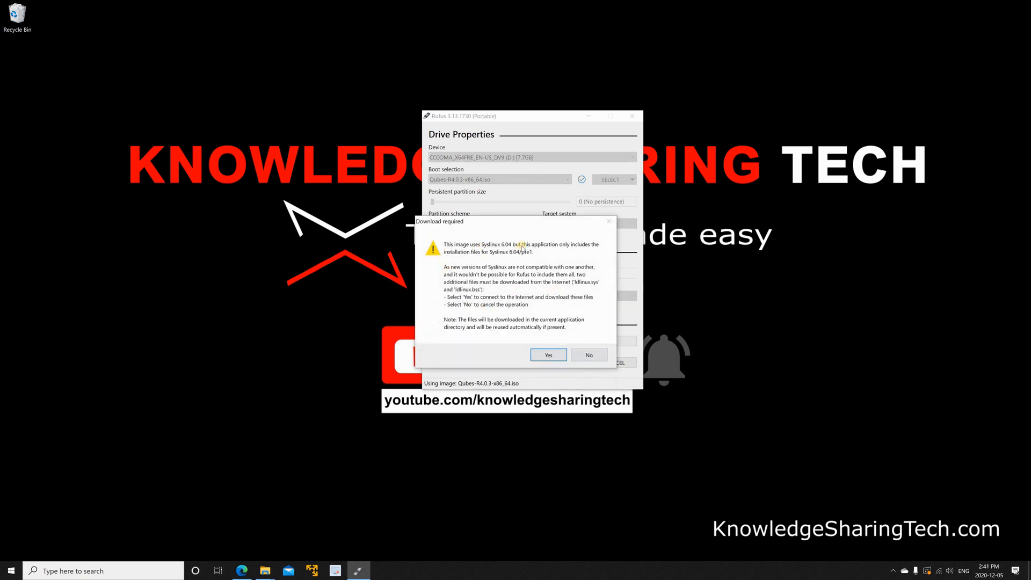
left_click(548, 355)
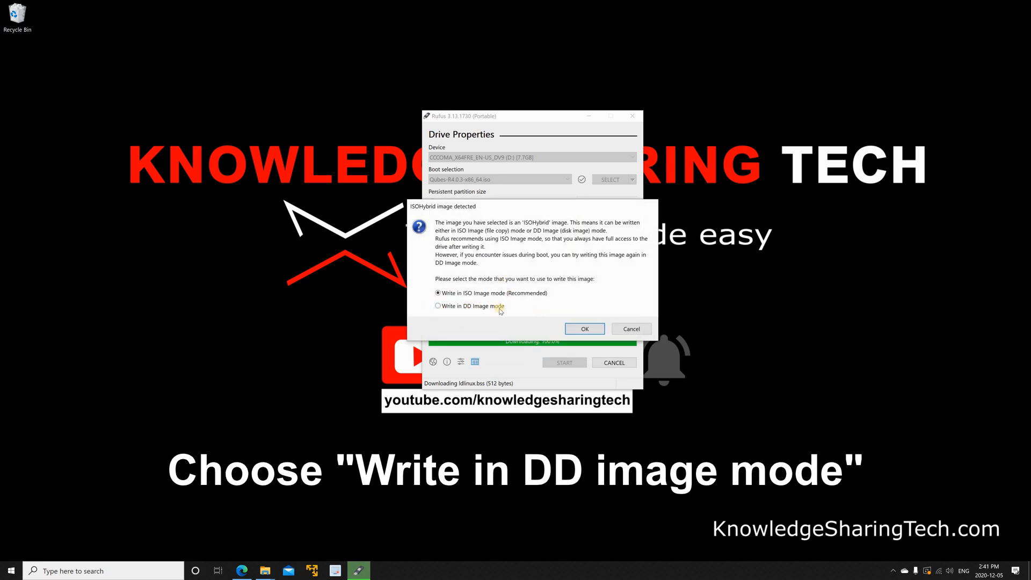
Step: Choose 'Write in DD Image mode' and confirm it
left_click(437, 306)
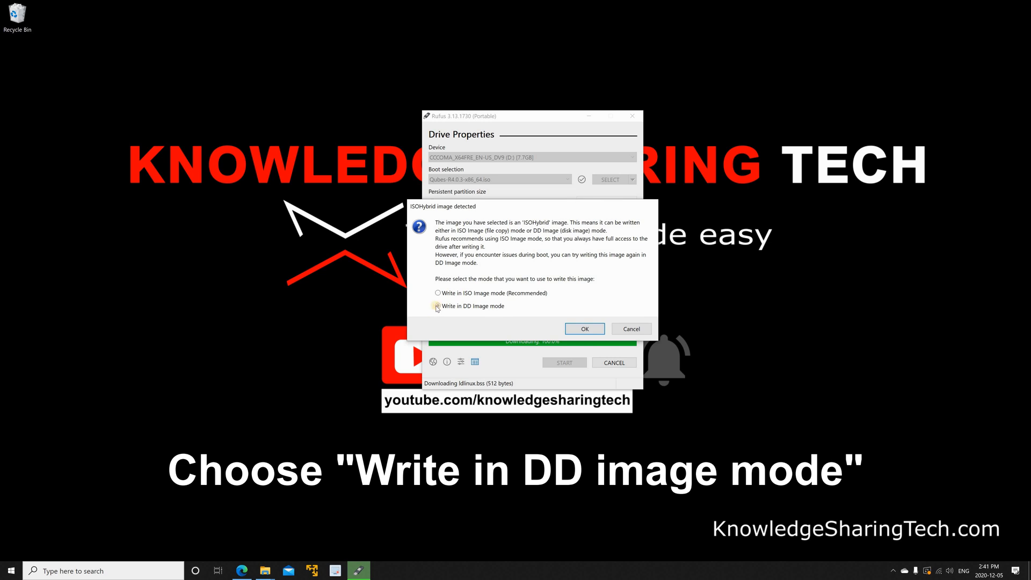
left_click(437, 306)
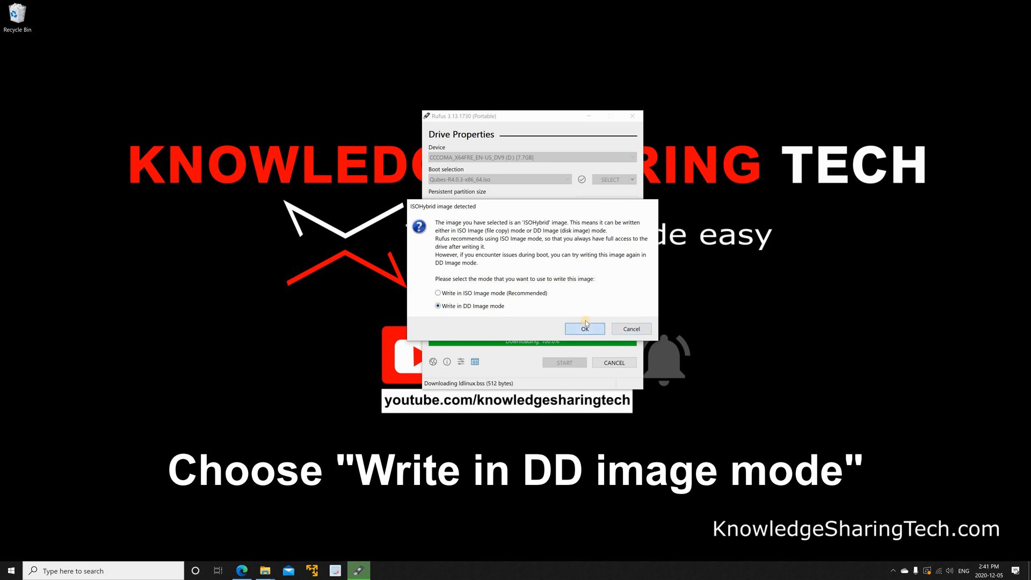
left_click(584, 329)
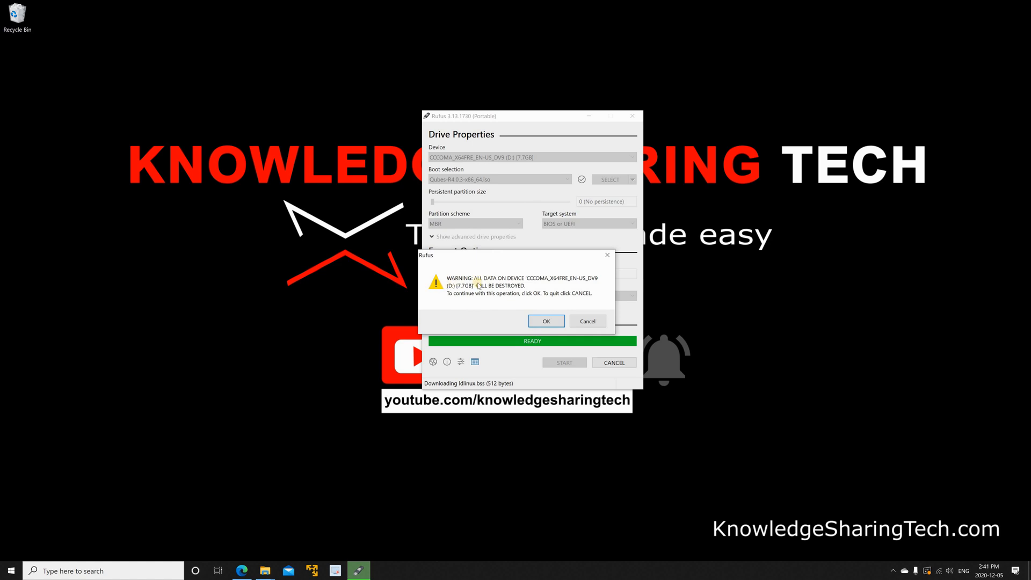
mouse_move(452, 306)
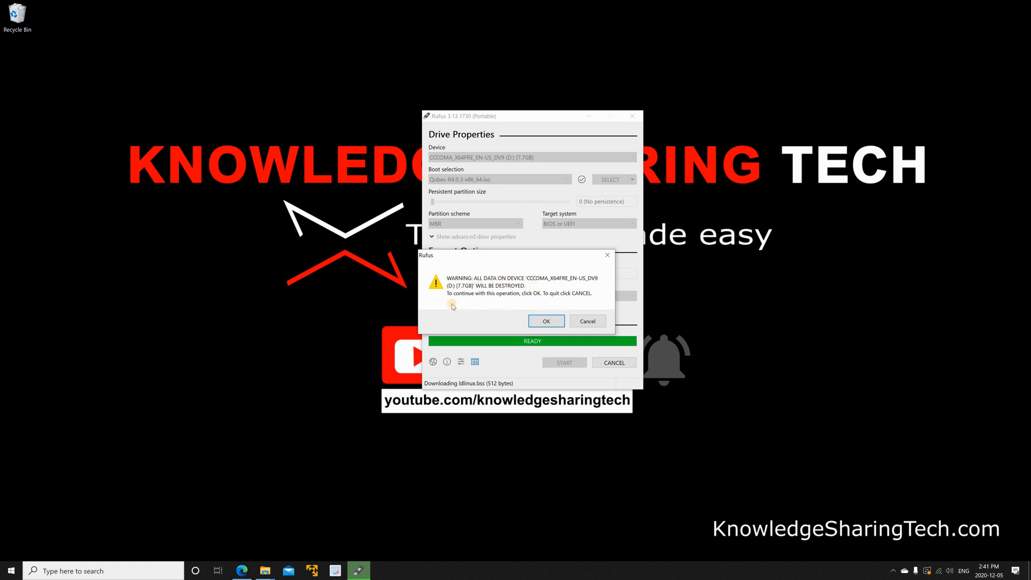
mouse_move(585, 304)
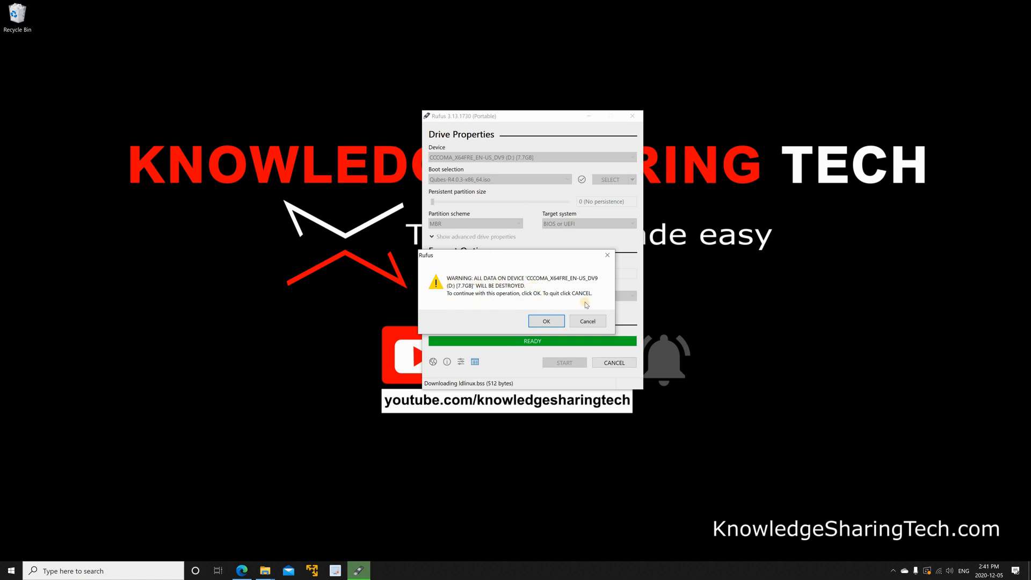
mouse_move(443, 313)
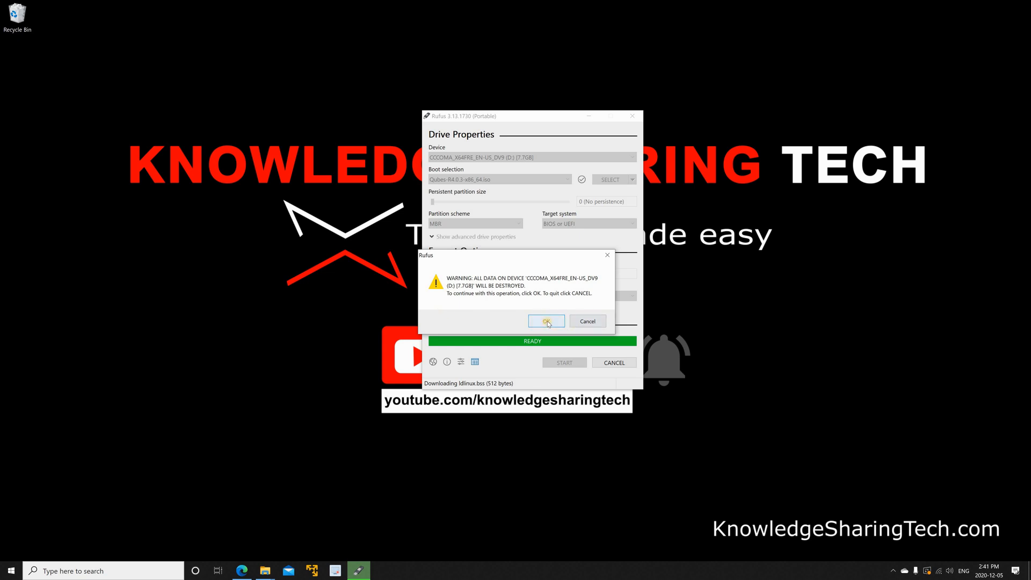
Step: Accept erasing all data on the USB drive so Rufus writes the image
left_click(546, 321)
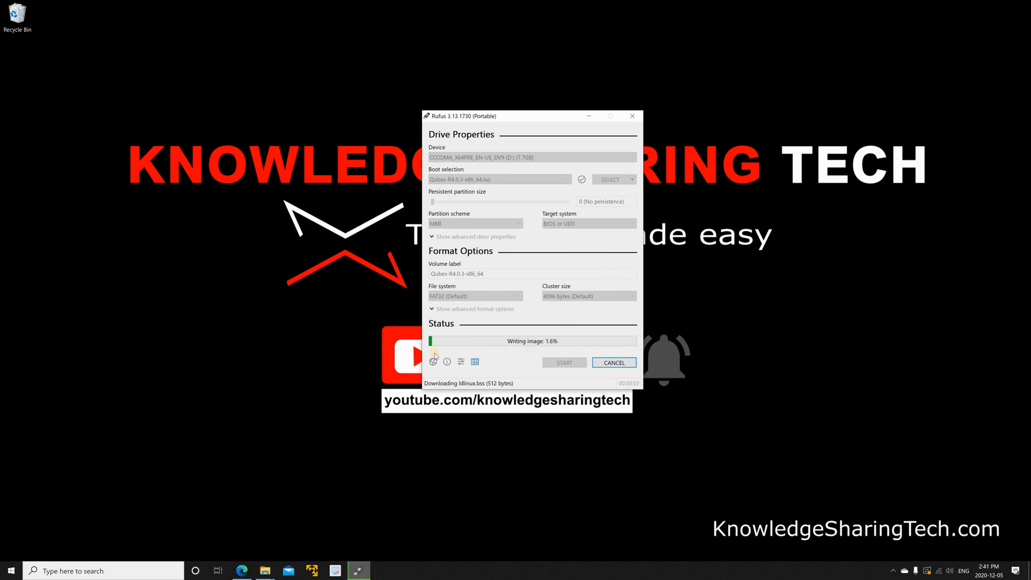
mouse_move(506, 358)
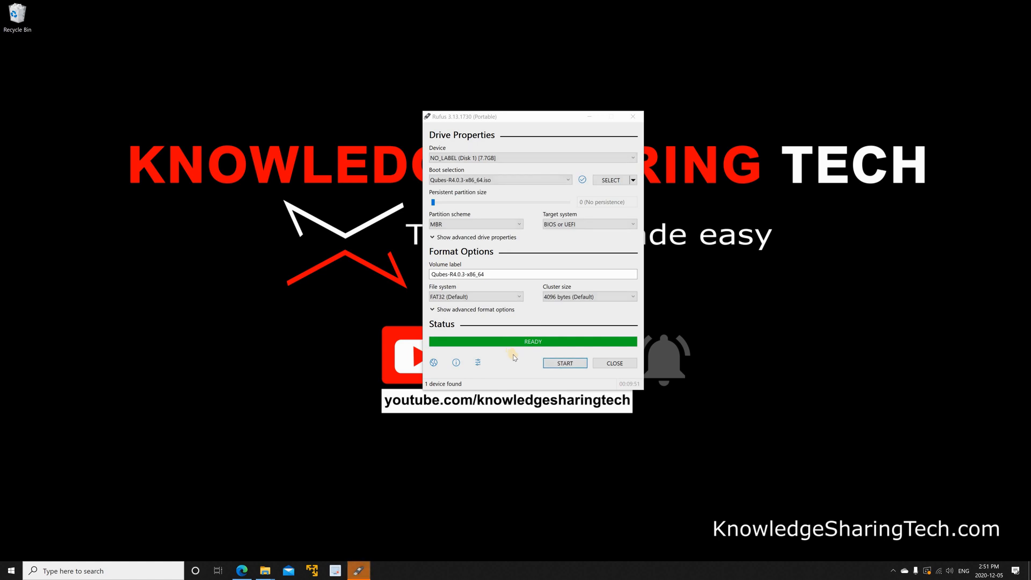
mouse_move(647, 386)
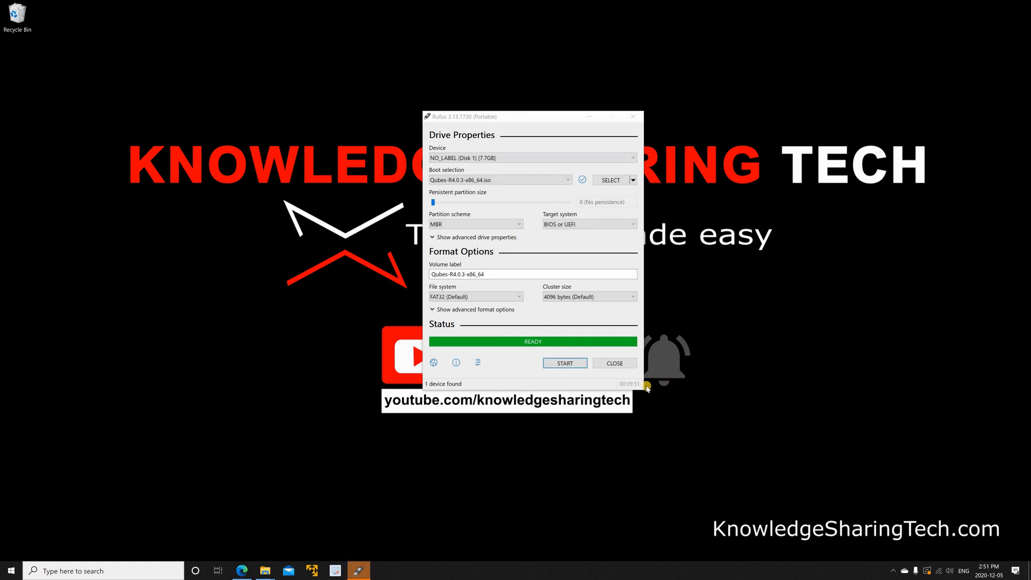
Step: Close Rufus once the drive shows READY after writing finishes
left_click(614, 363)
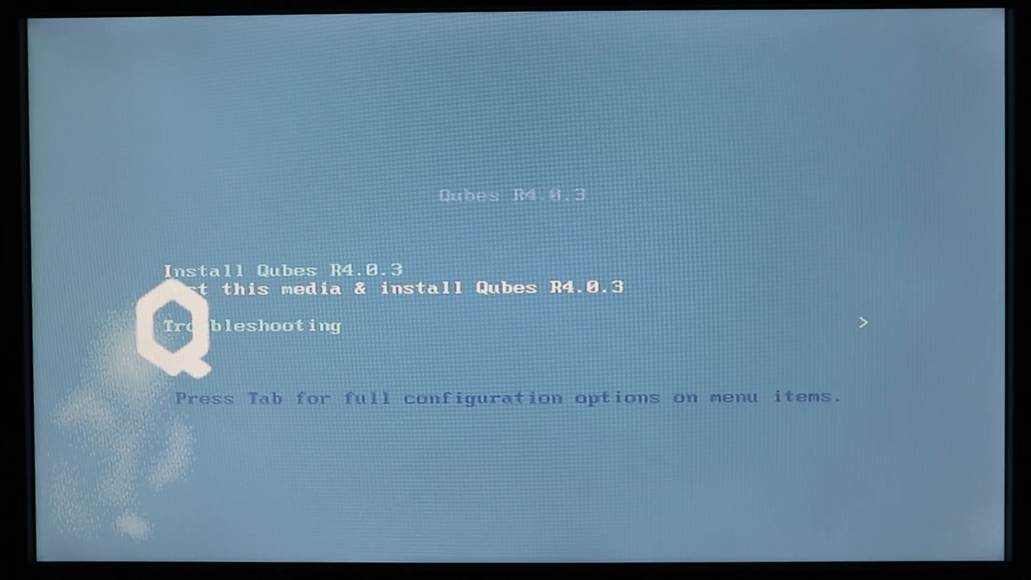
Step: Start 'Install Qubes R4.0.3' from the installer boot menu
key("Return")
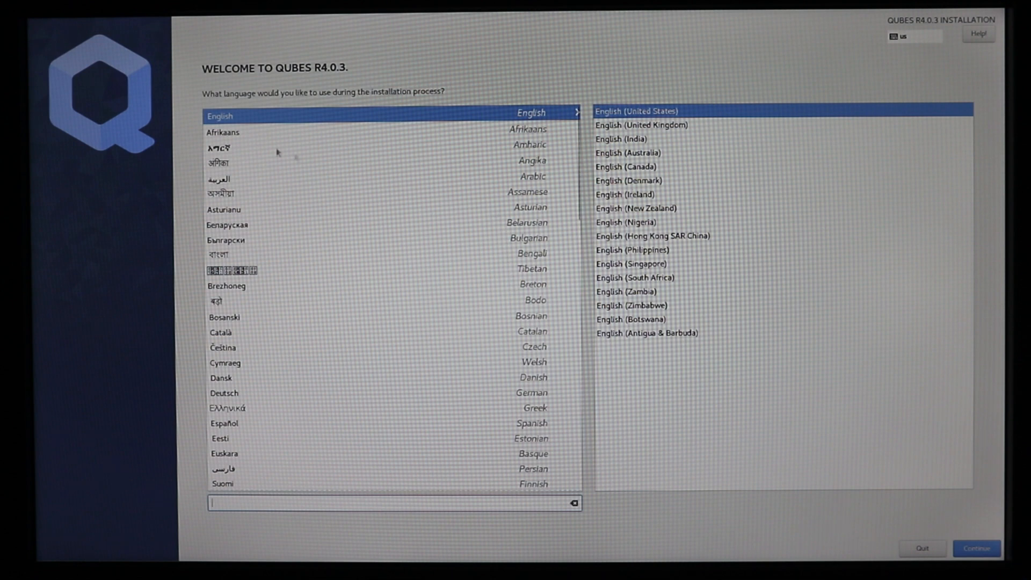
mouse_move(233, 131)
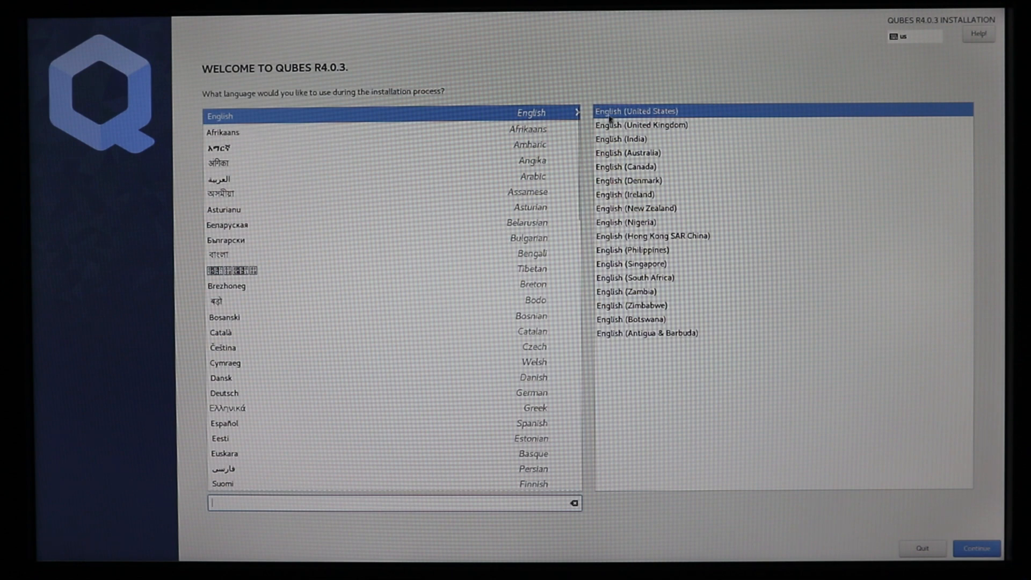
mouse_move(784, 397)
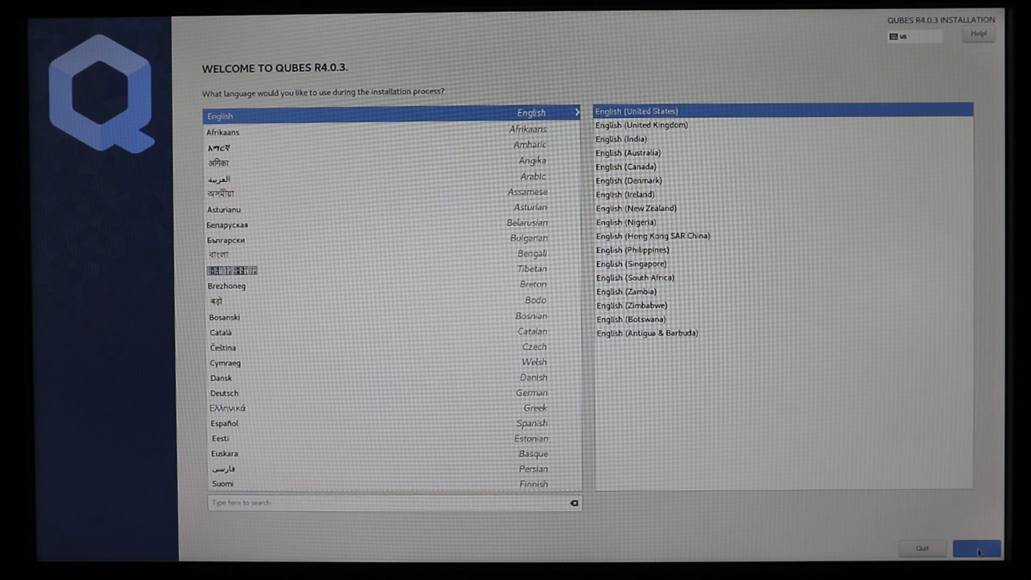
Step: Accept English (United States) and reach the installation summary
left_click(976, 548)
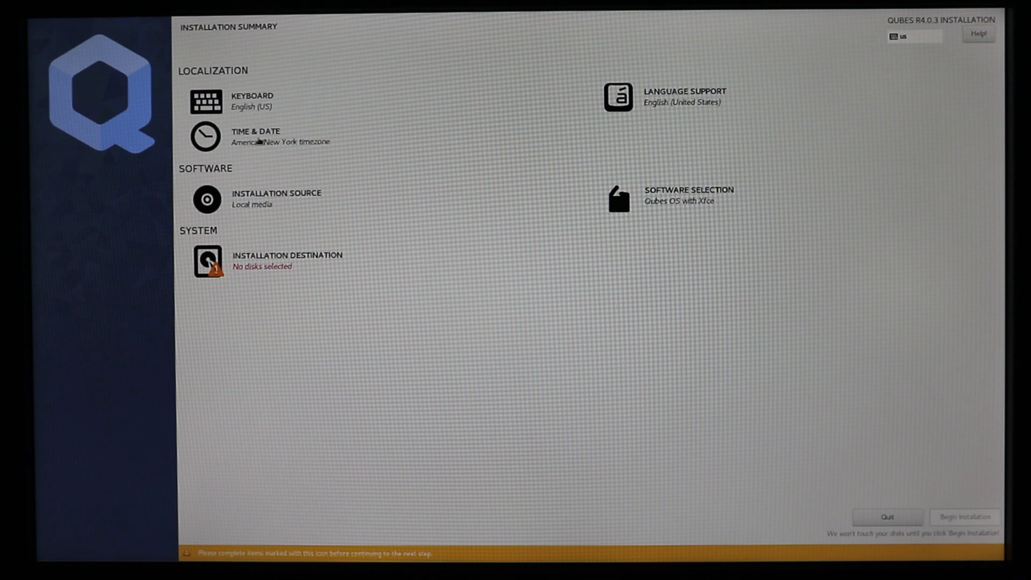
mouse_move(253, 142)
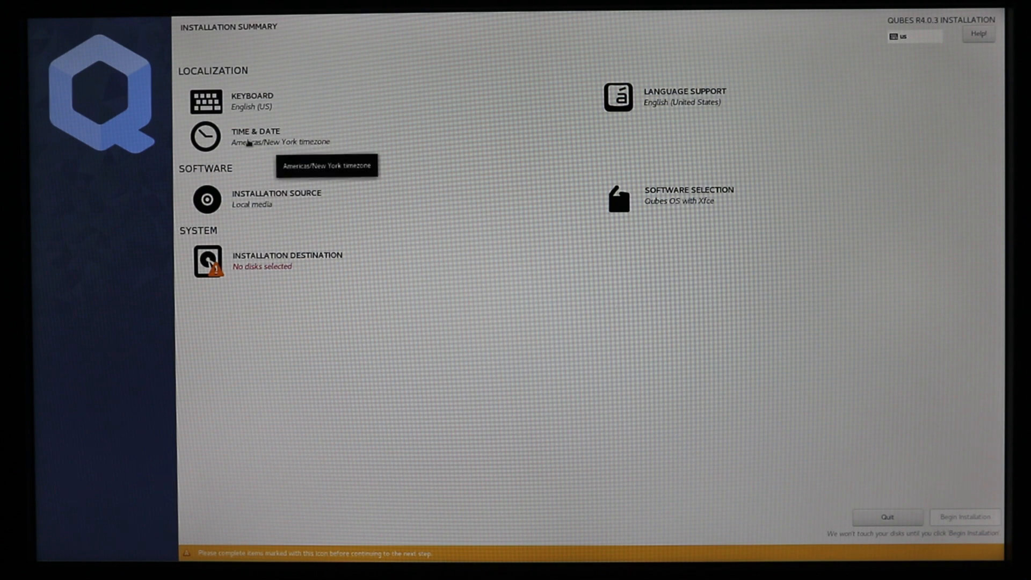
mouse_move(478, 151)
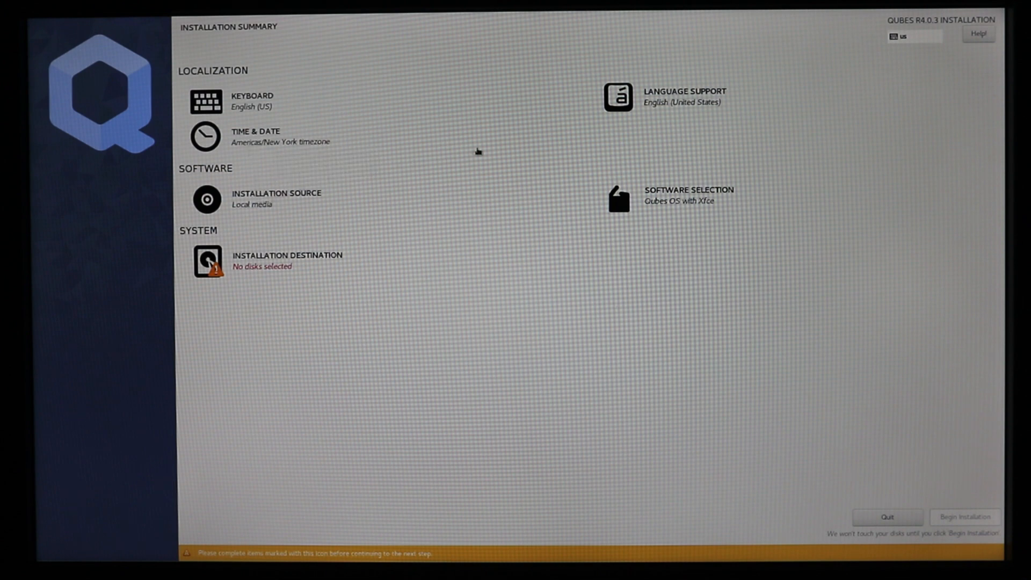
mouse_move(654, 201)
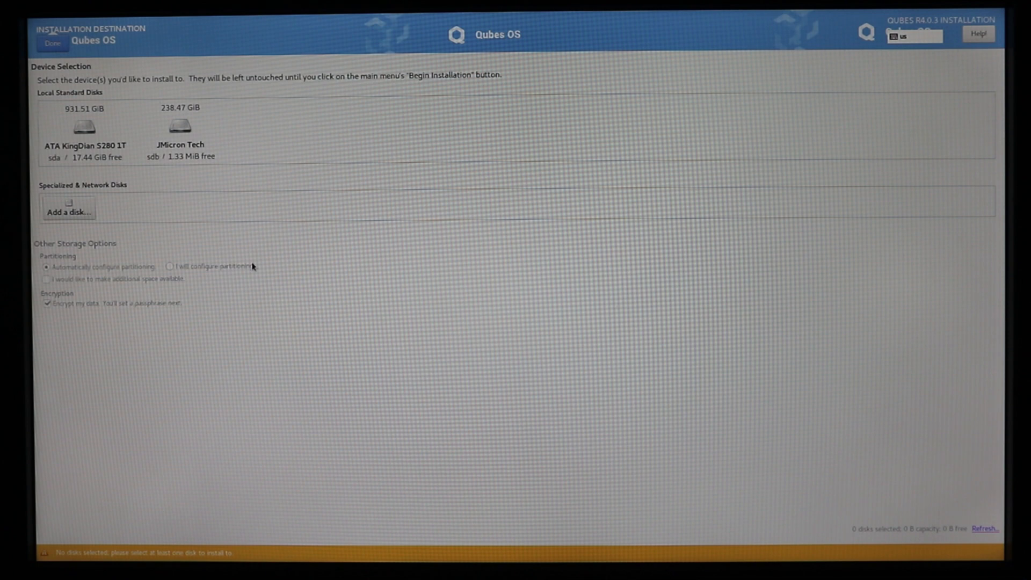
mouse_move(251, 267)
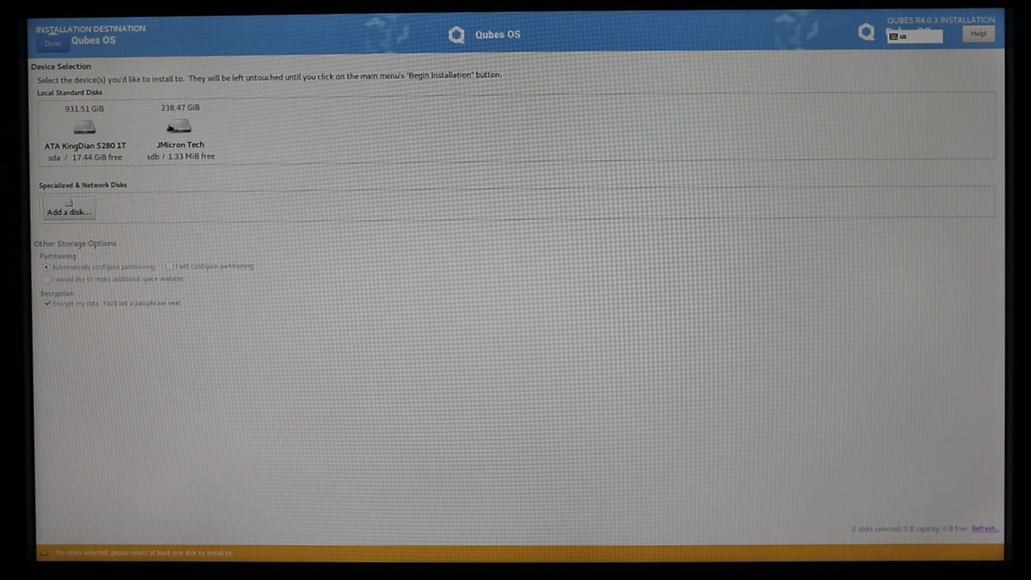
Step: Choose the 238.47 GiB JMicron Tech disk with automatic partitioning and encryption, and confirm with Done
left_click(179, 128)
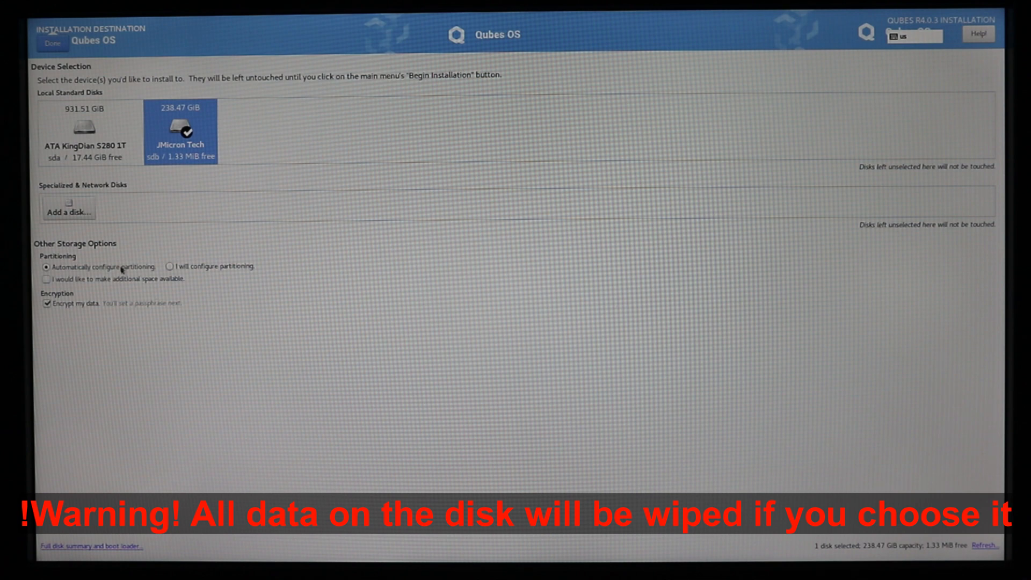
mouse_move(221, 295)
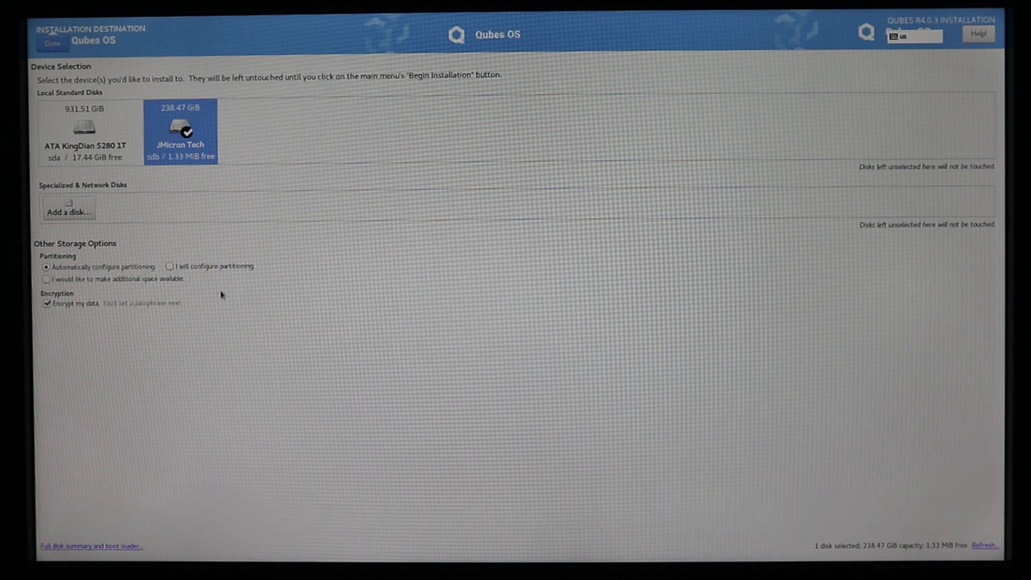
mouse_move(150, 360)
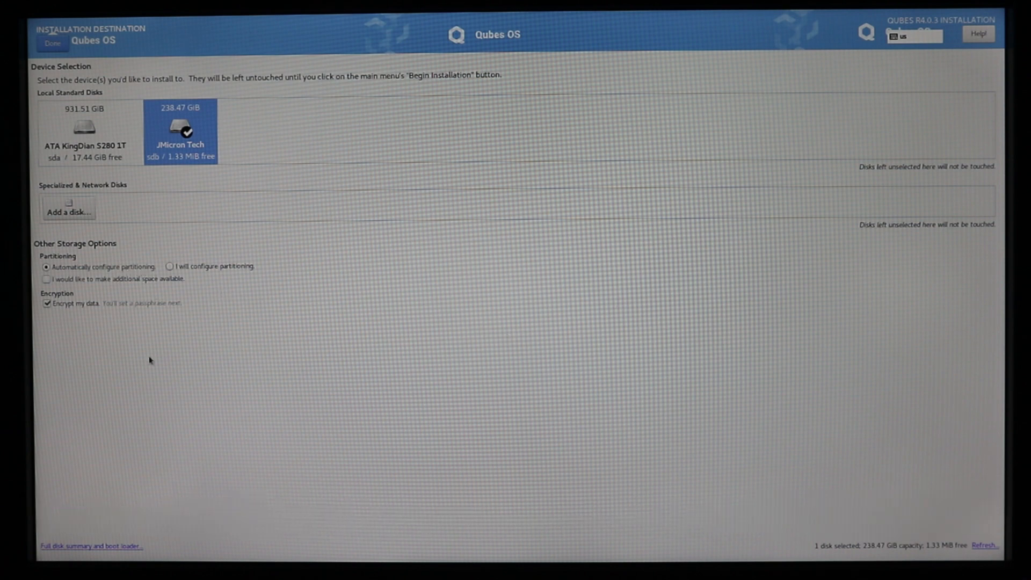
mouse_move(89, 314)
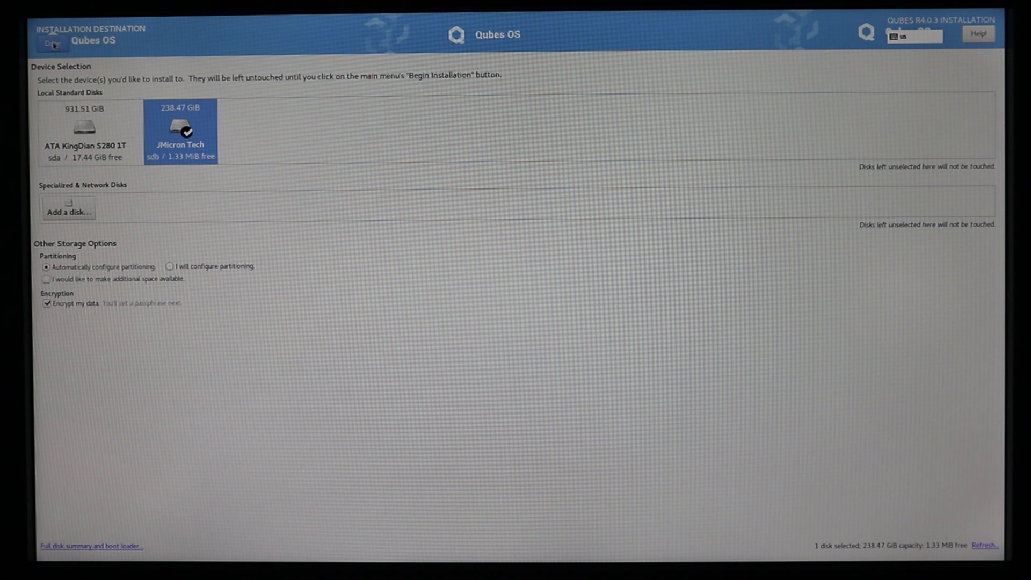
left_click(52, 44)
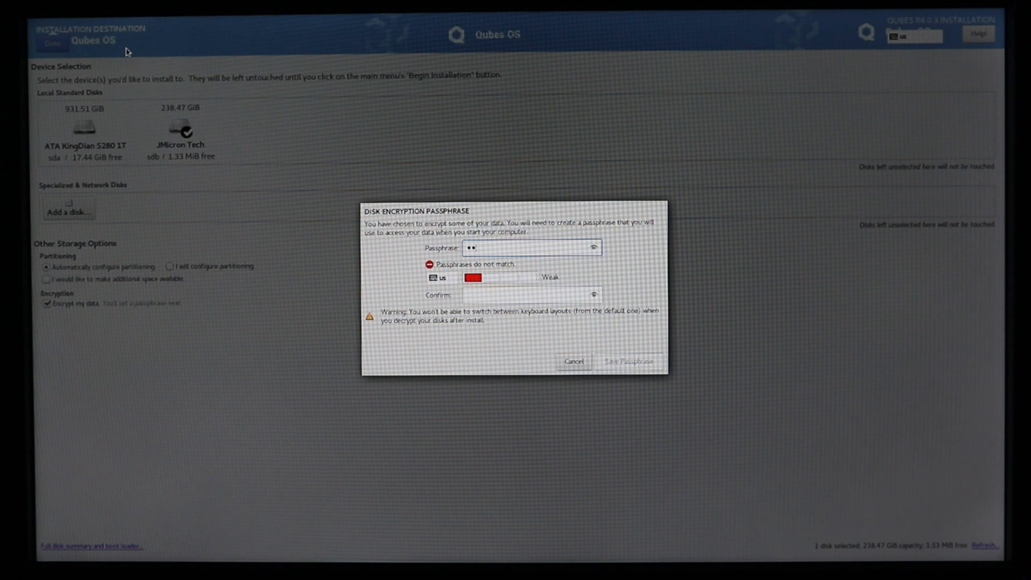
mouse_move(225, 97)
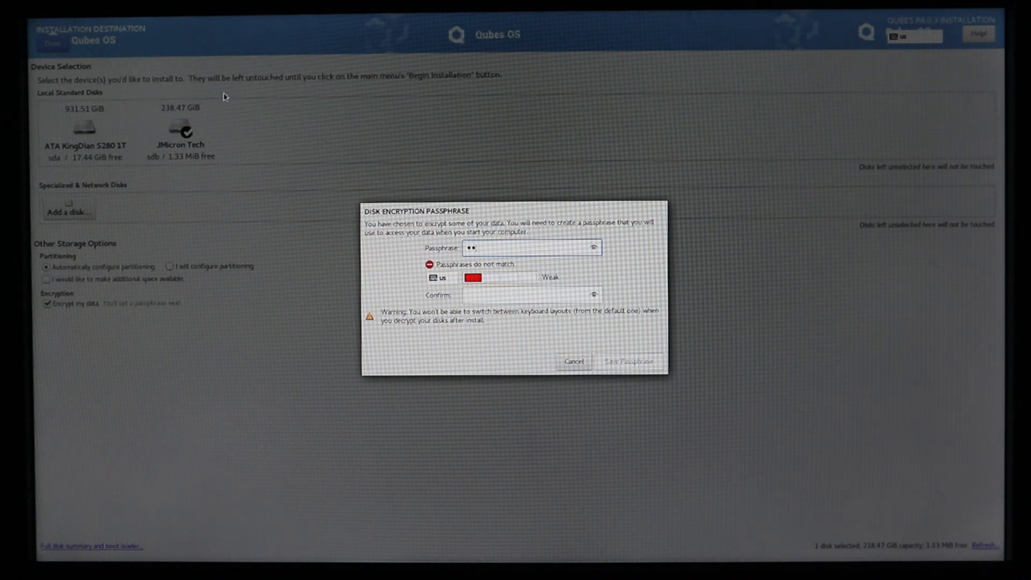
Step: Confirm the disk encryption passphrase so the mismatch warning clears
left_click(529, 294)
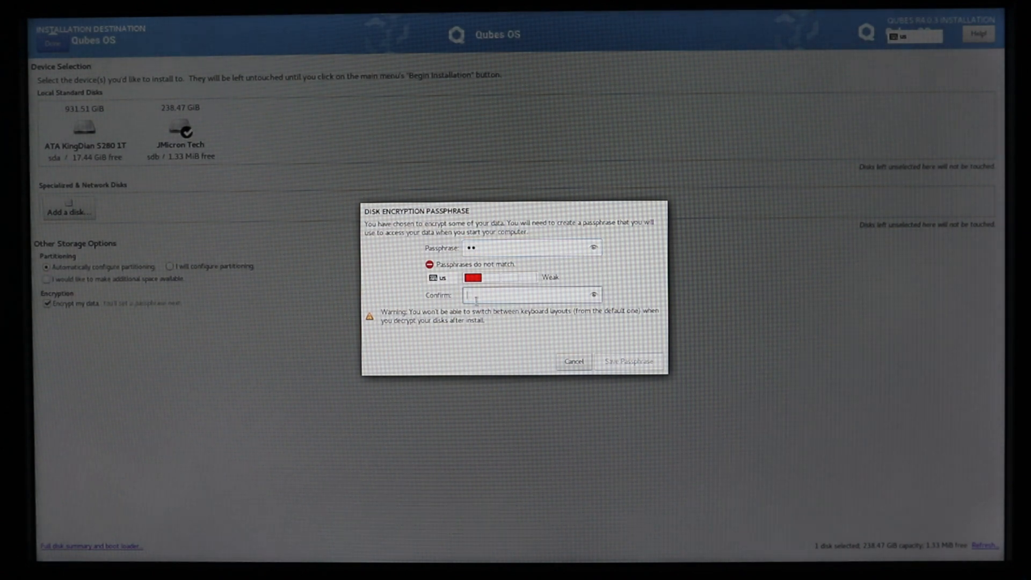
type("••")
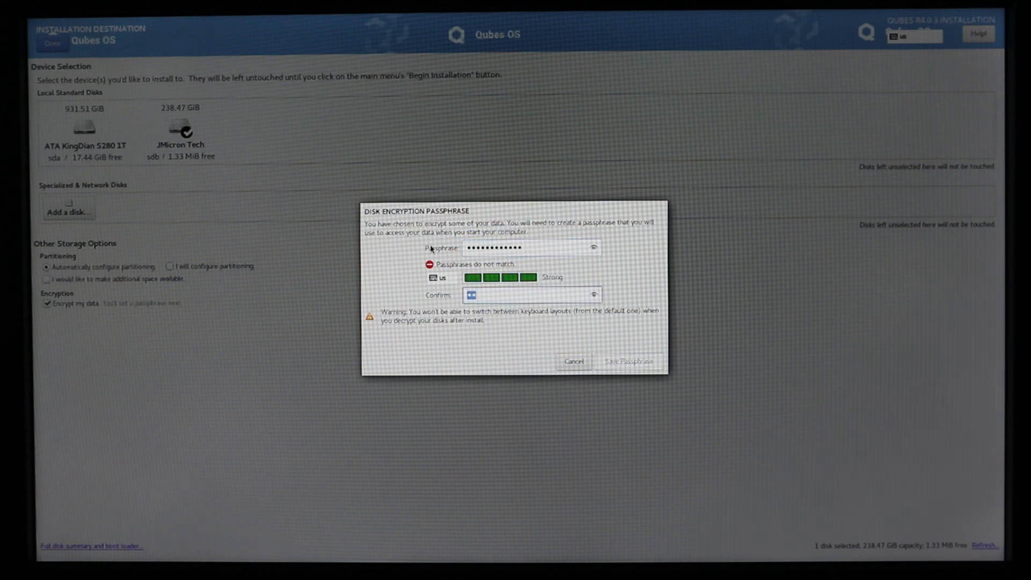
type("••••")
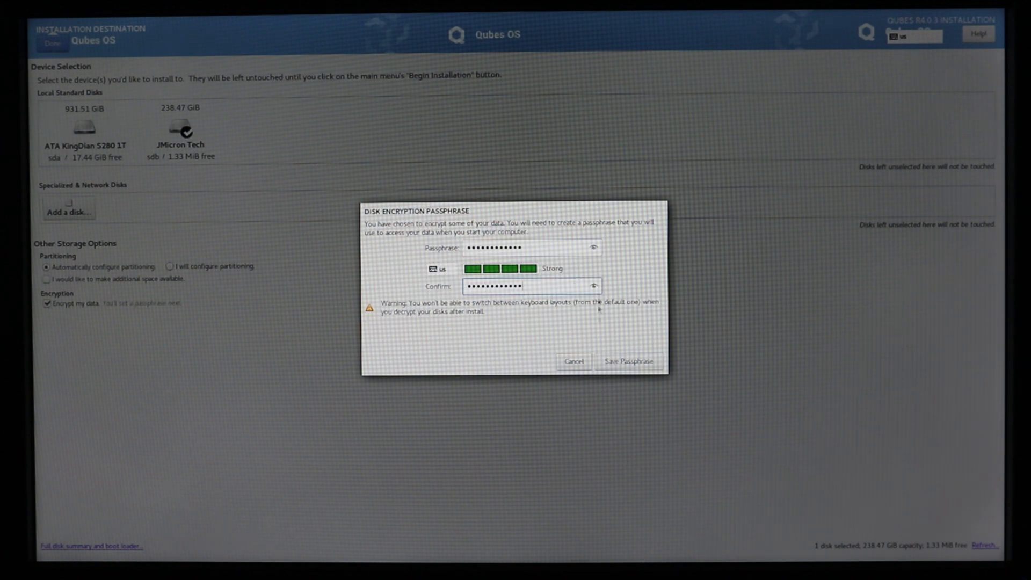
Step: Save the encryption passphrase, revealing the 27.73 GiB insufficient-space notice
left_click(627, 361)
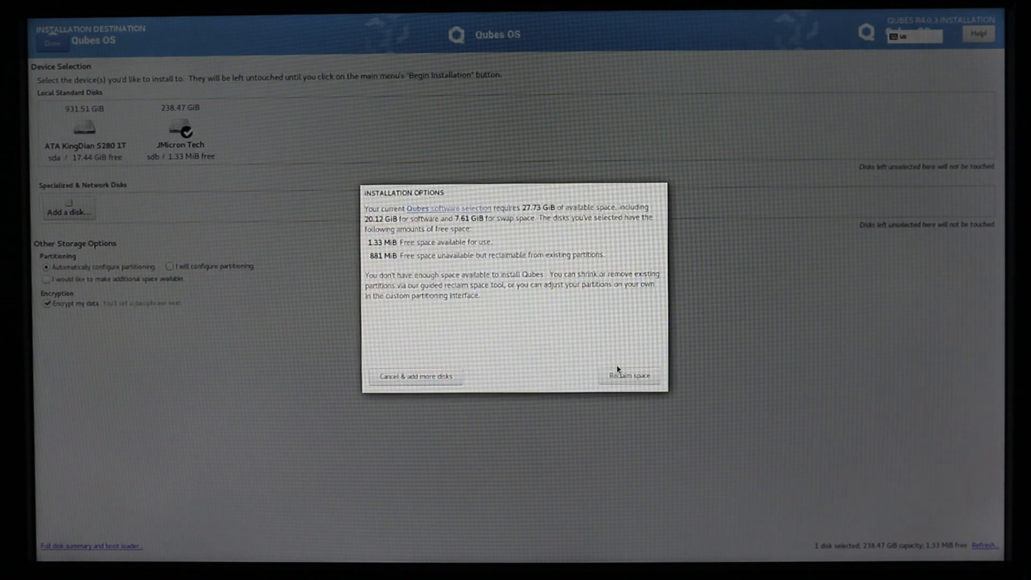
mouse_move(487, 251)
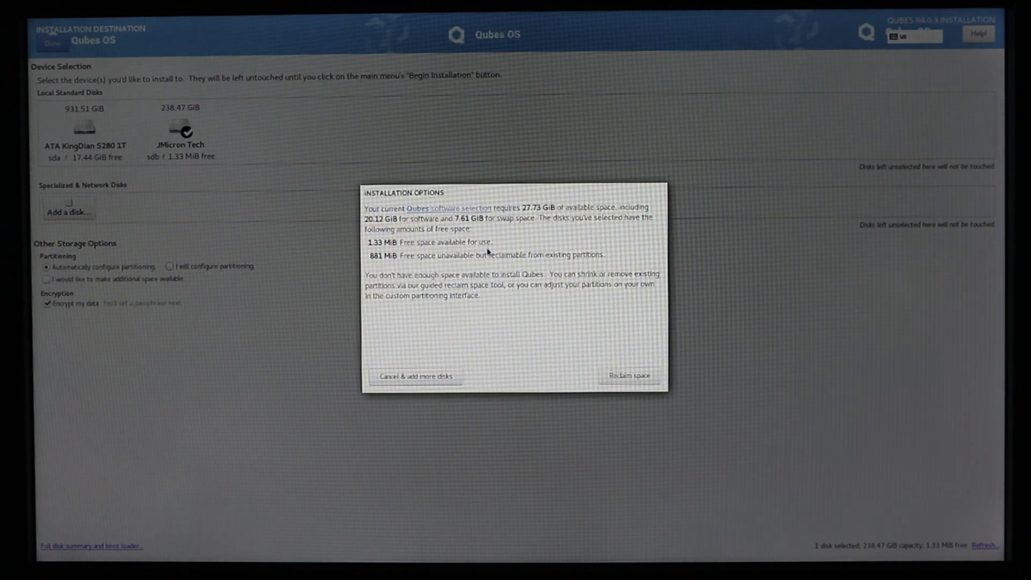
mouse_move(628, 376)
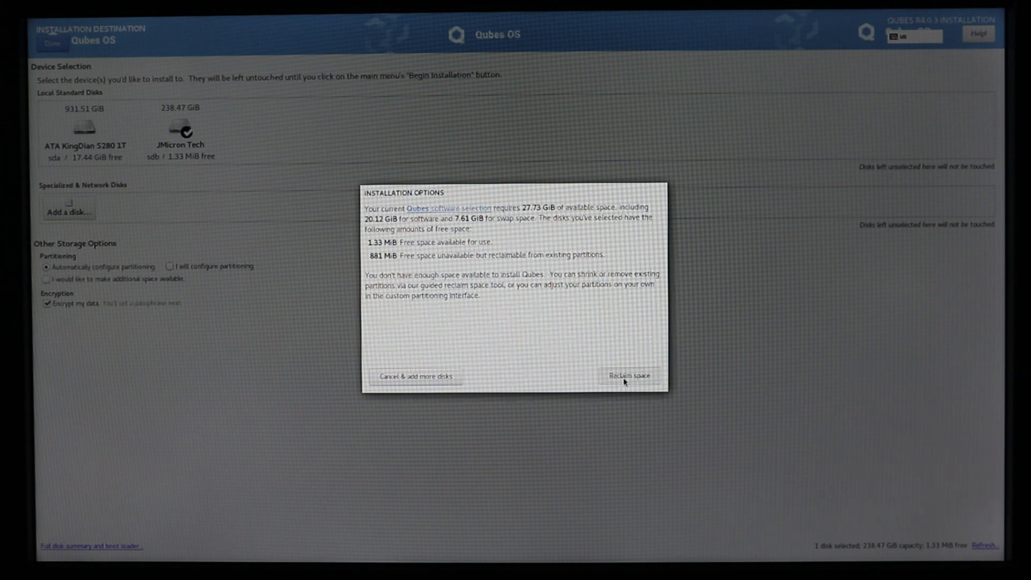
Step: Mark every partition on the JMicron disk for deletion, reclaiming 238.47 GiB
left_click(629, 376)
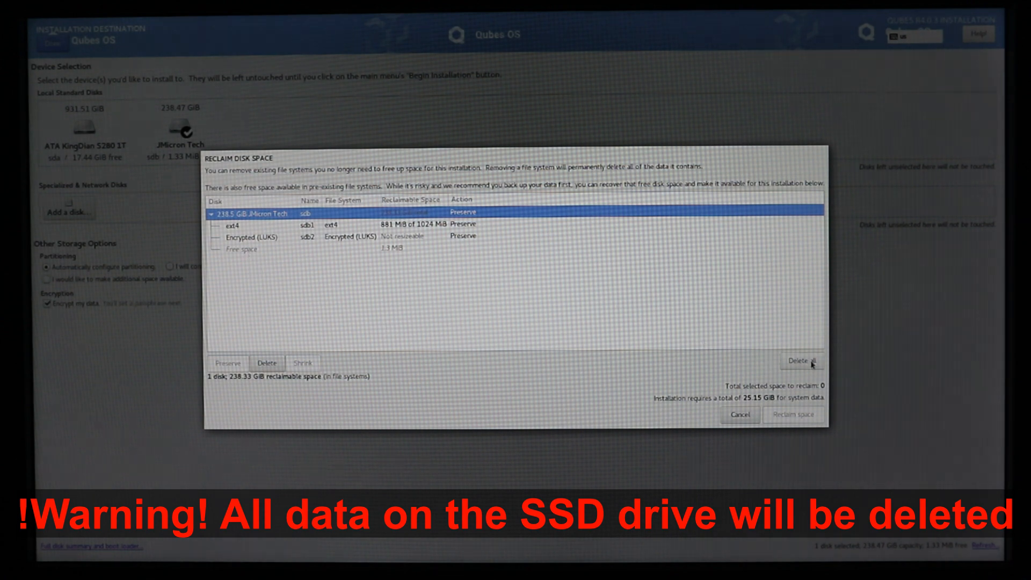
left_click(799, 361)
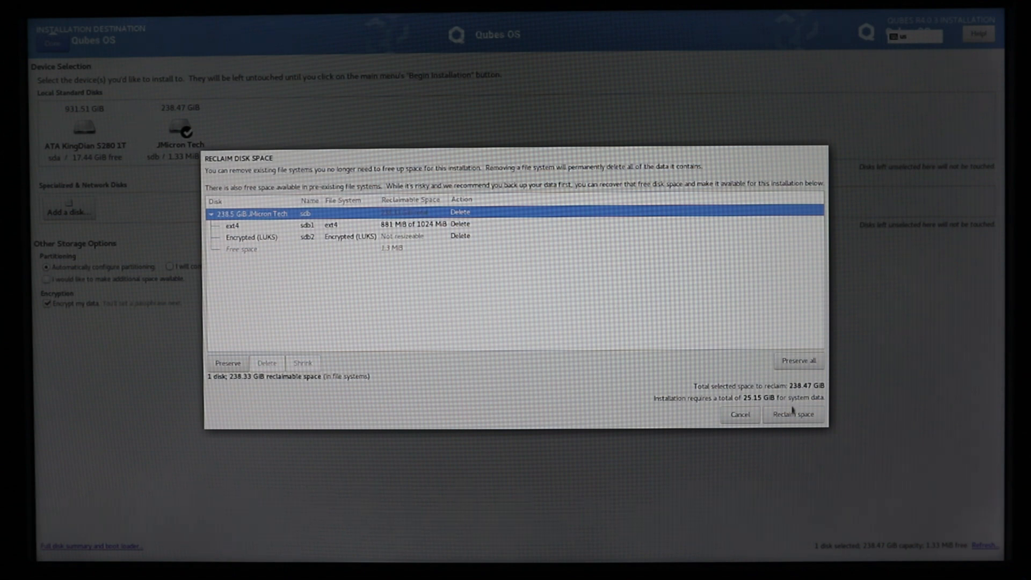
Step: Confirm reclaiming the space and begin installing Qubes OS with automatic partitioning
left_click(792, 414)
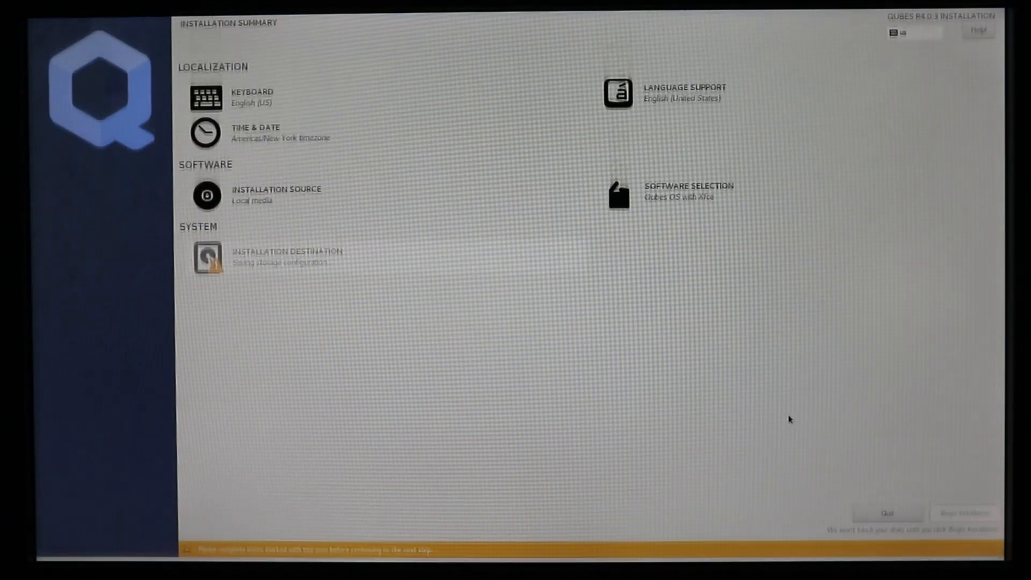
left_click(207, 257)
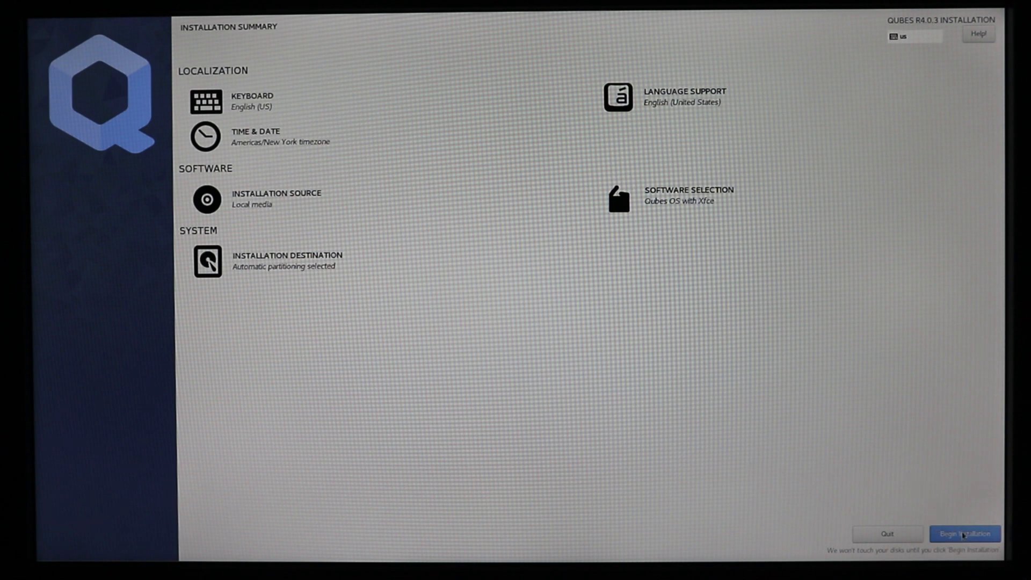
left_click(965, 533)
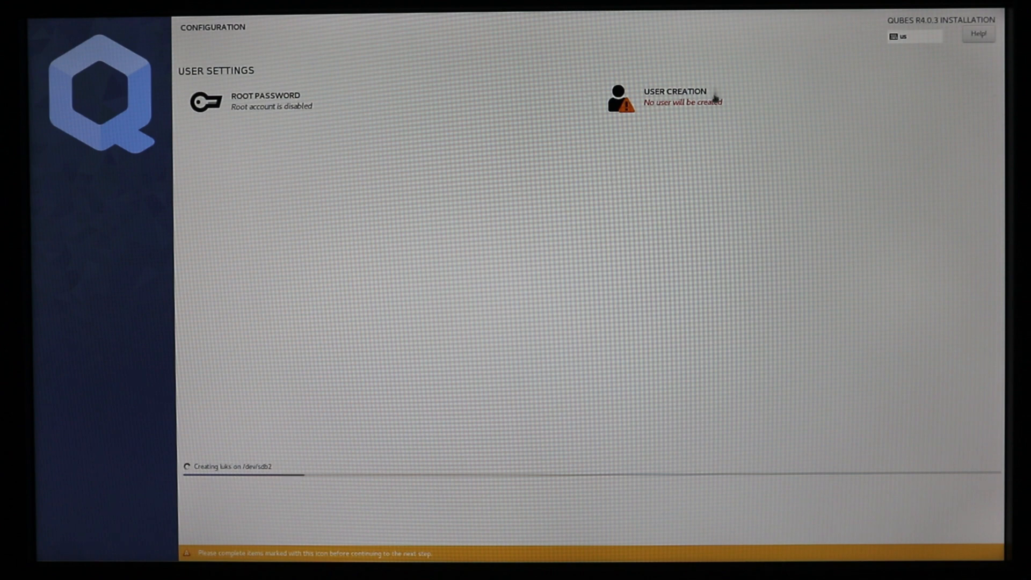
Step: Create user 'kst' with a confirmed password and finish user creation
left_click(674, 97)
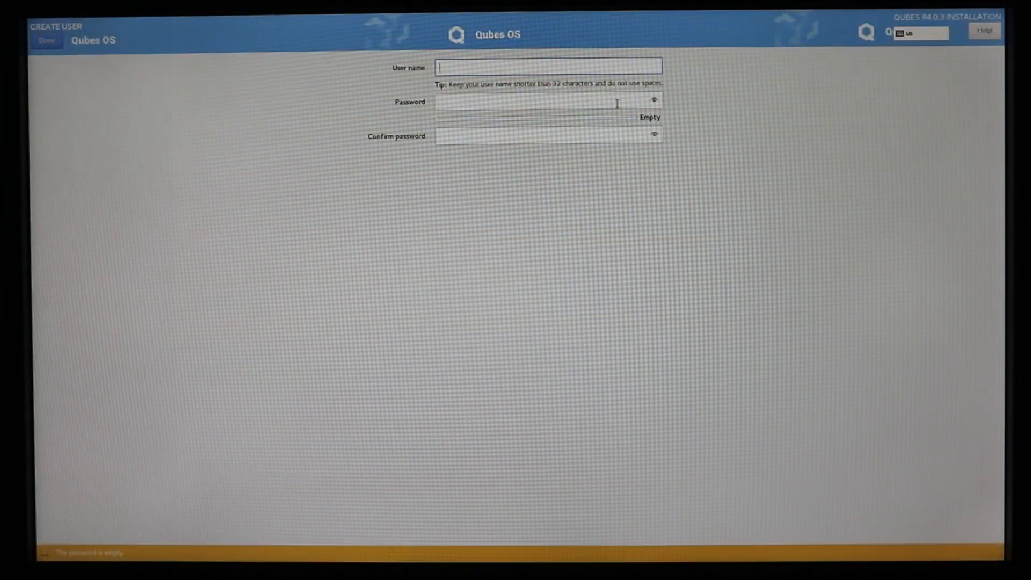
type("kst")
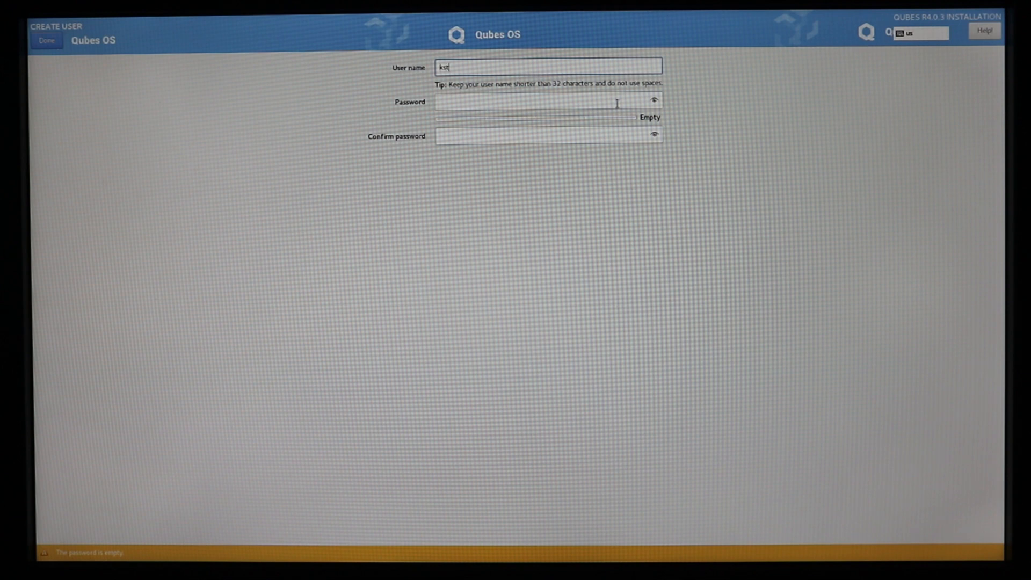
left_click(545, 100)
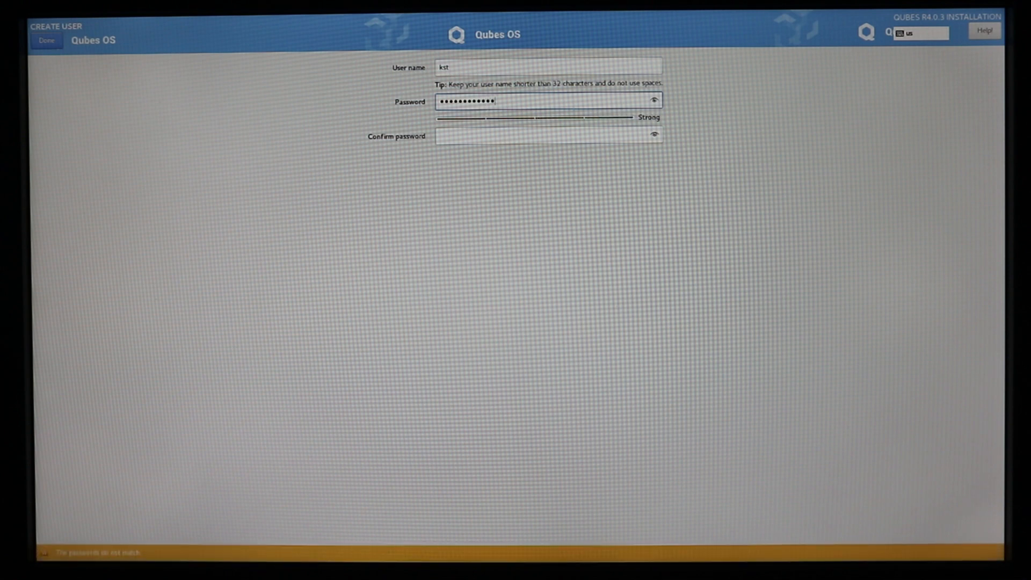
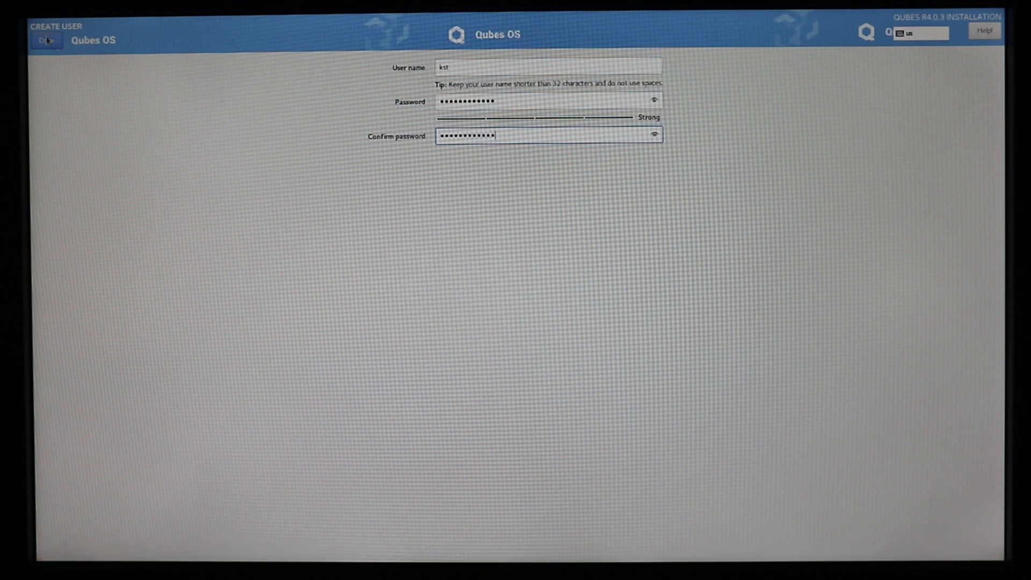
left_click(43, 40)
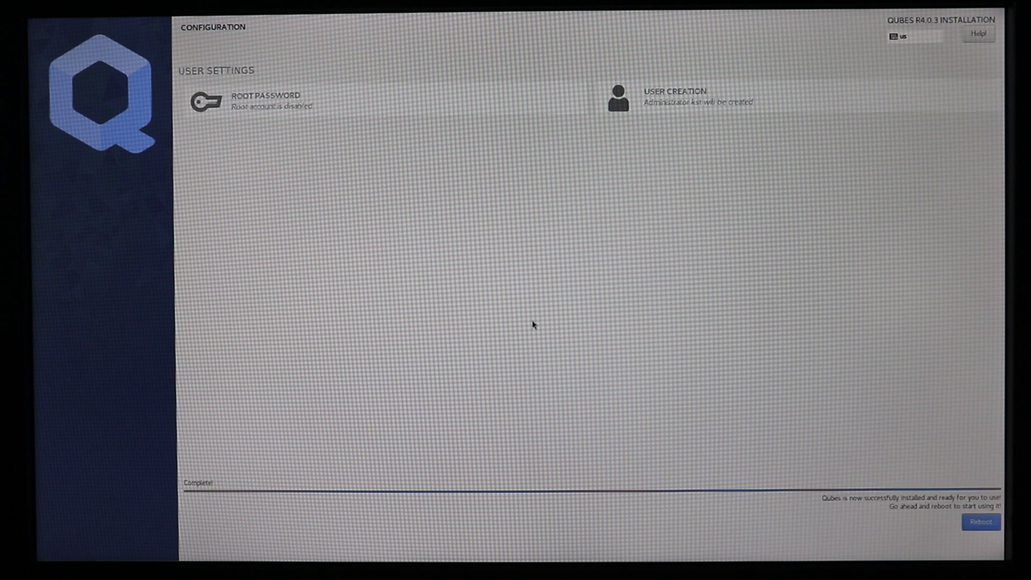
mouse_move(210, 453)
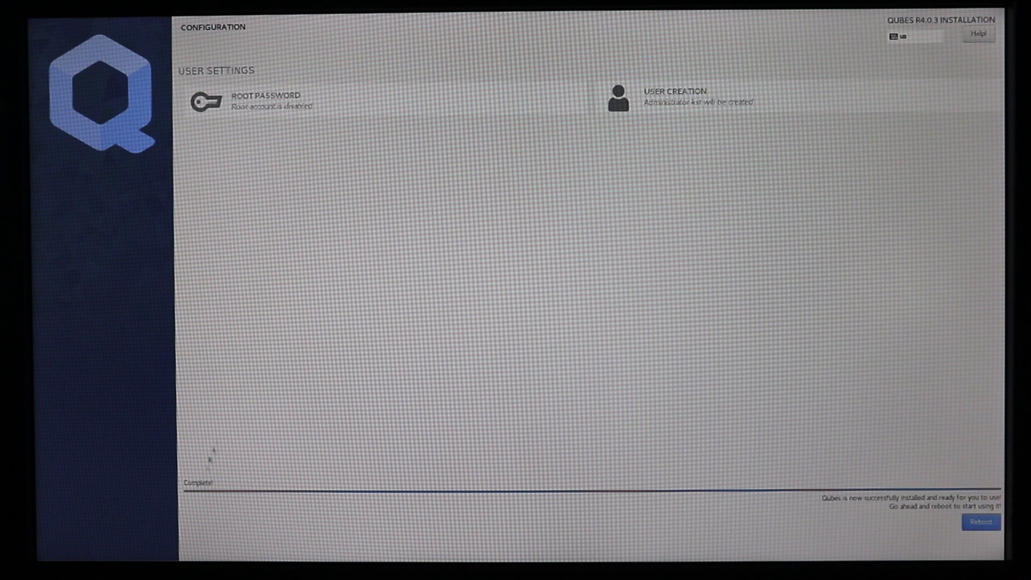
mouse_move(844, 491)
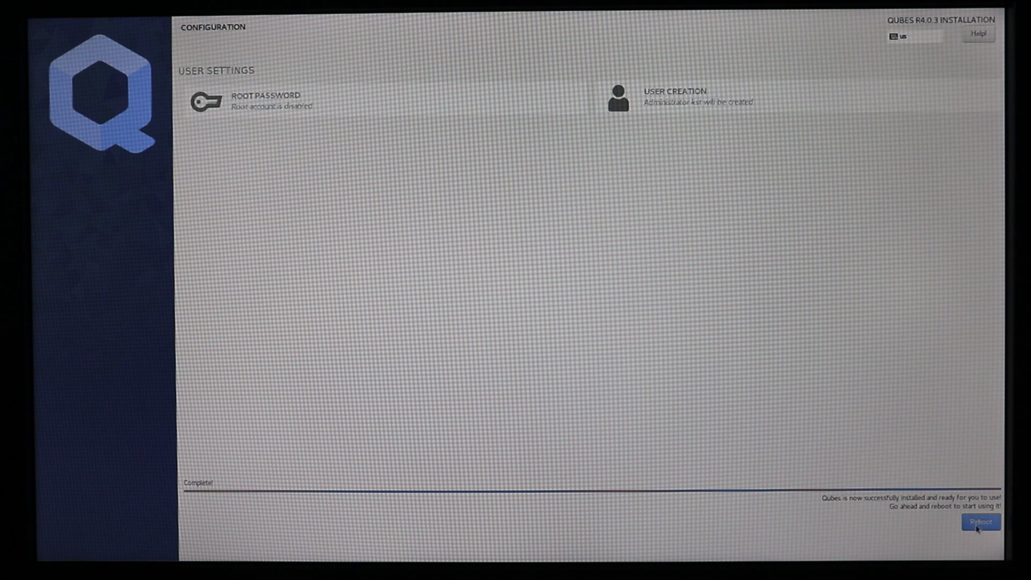
Step: Reboot into 'Qubes, with Xen hypervisor' and unlock the drive with the disk password
left_click(980, 522)
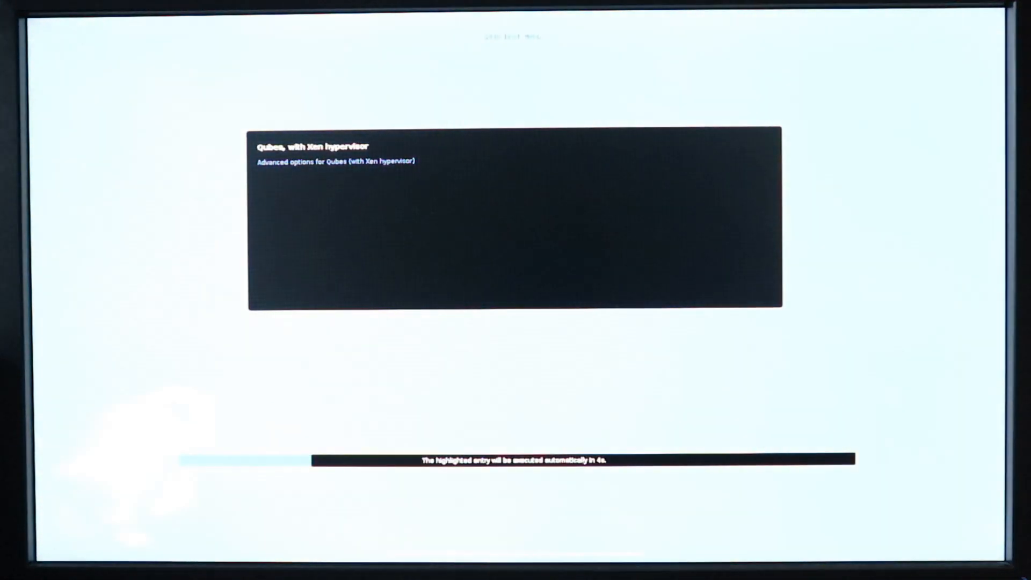
key("Return")
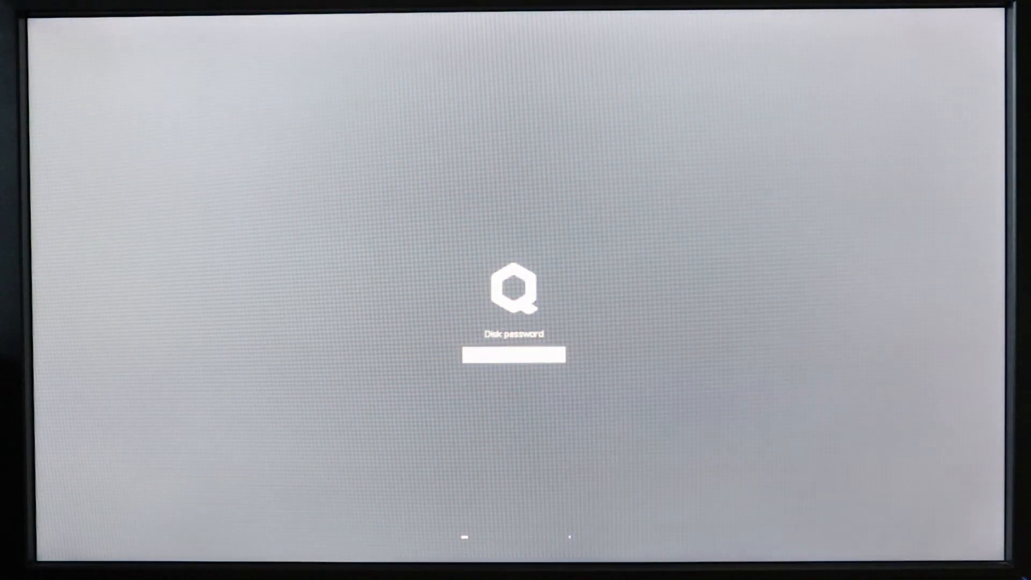
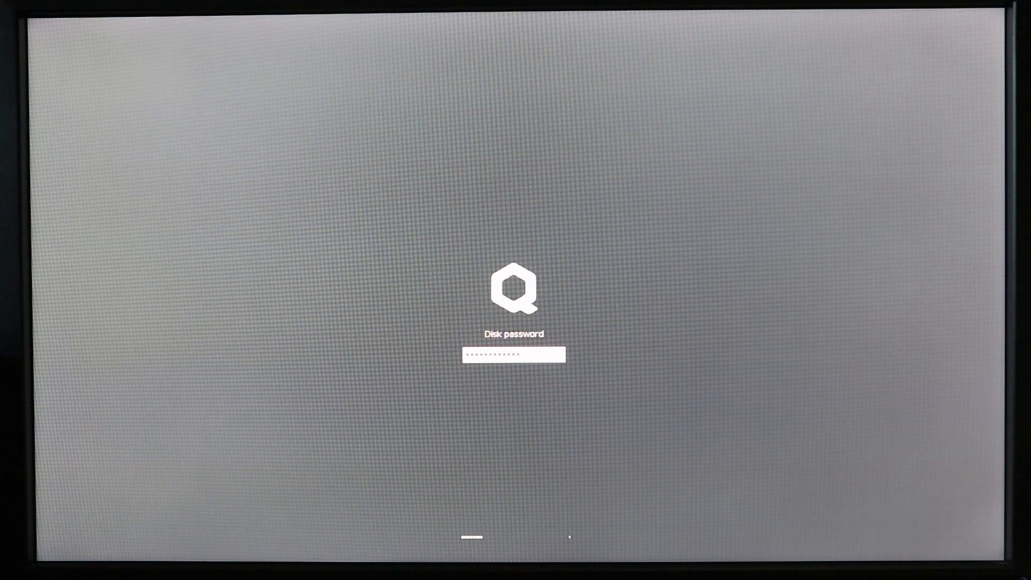
key("Return")
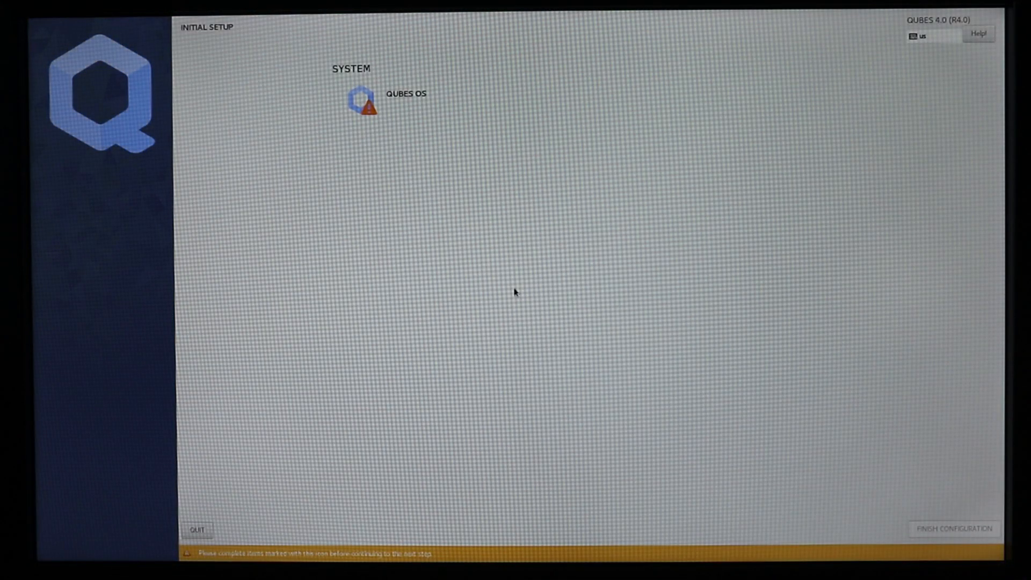
mouse_move(361, 103)
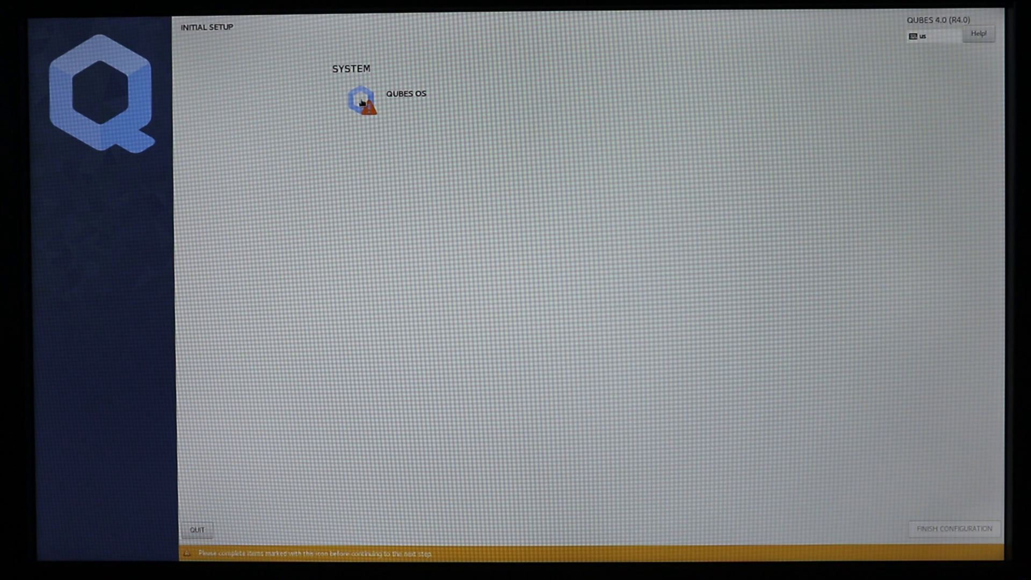
Step: Keep the default system, application and Whonix qubes and finish initial configuration
left_click(360, 102)
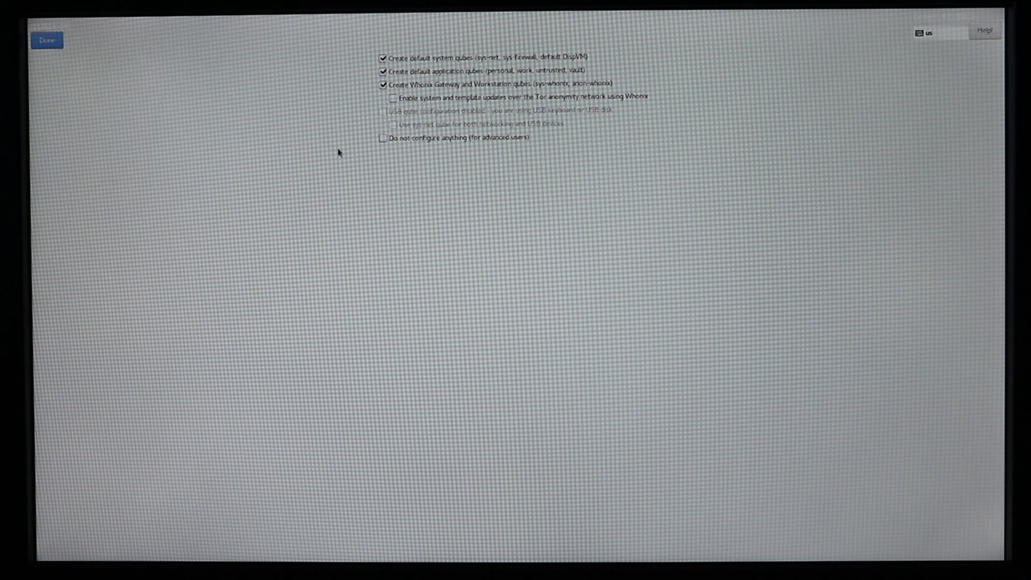
mouse_move(45, 83)
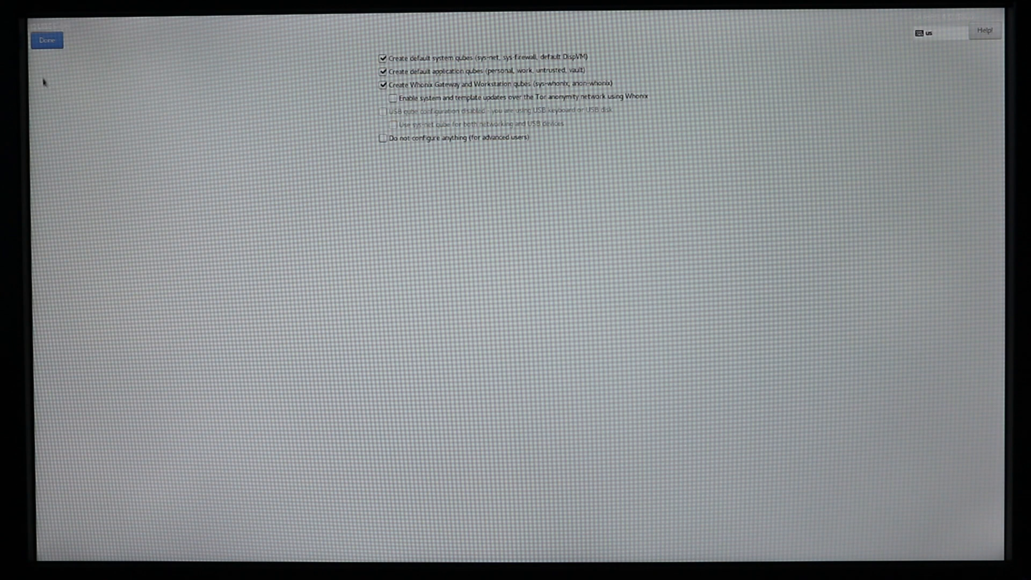
left_click(47, 40)
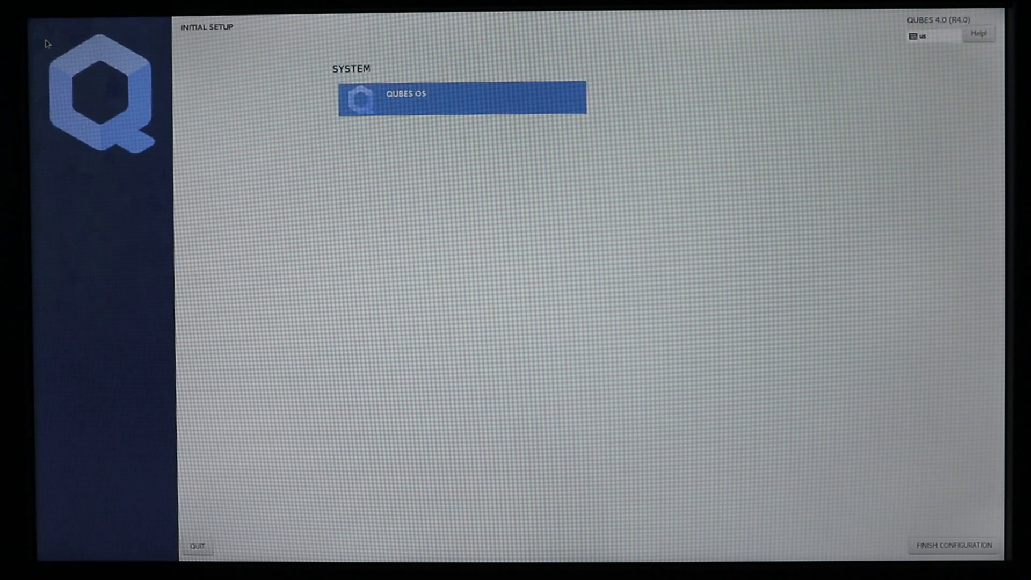
mouse_move(212, 187)
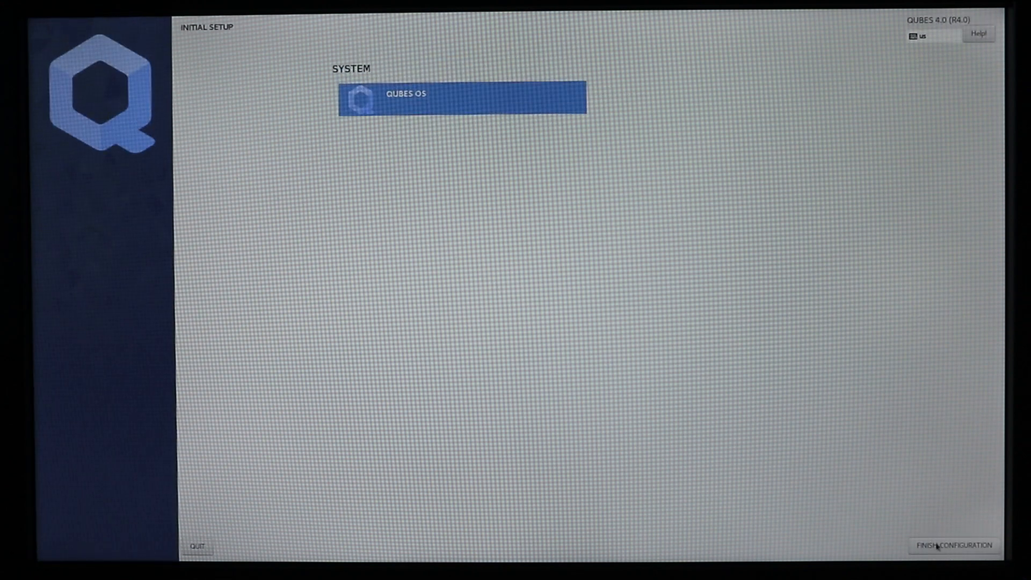
left_click(953, 545)
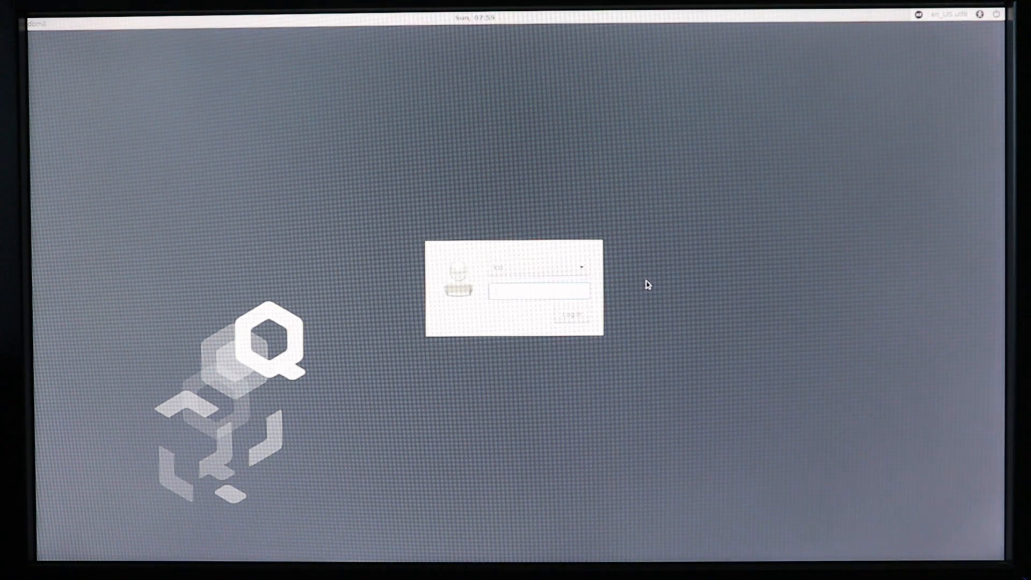
Step: Log in with the user password to start the desktop session
type("password")
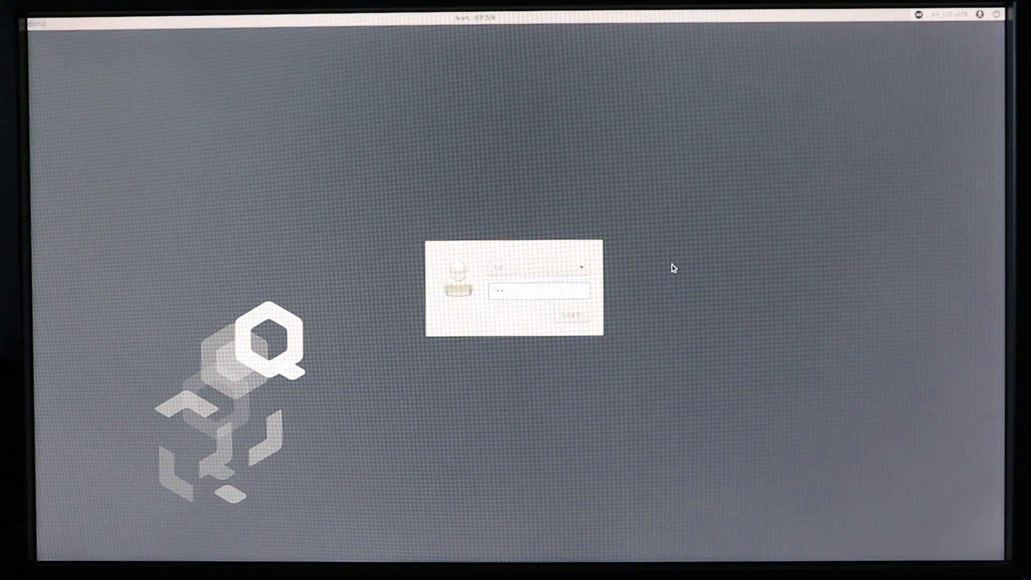
type("password")
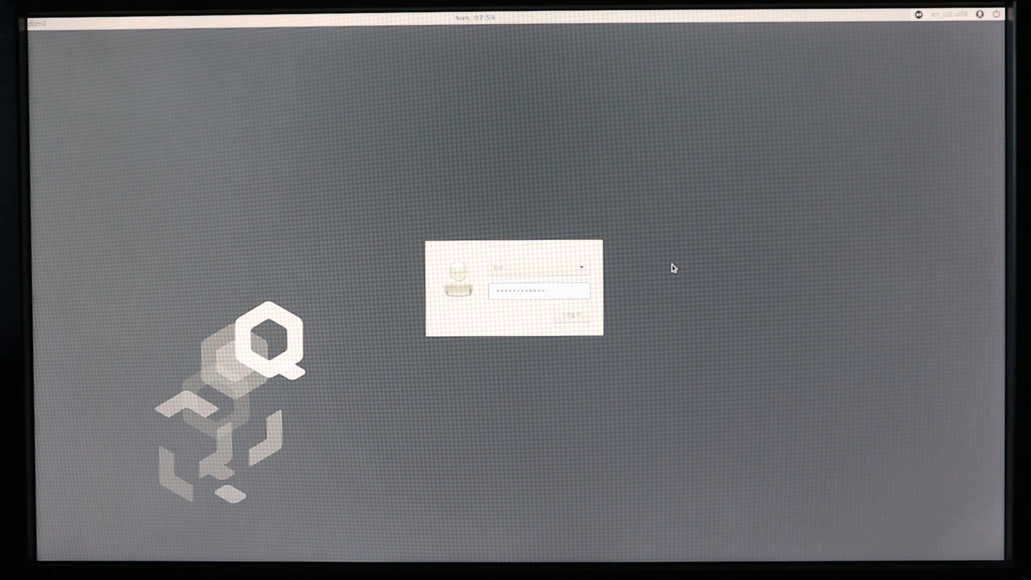
left_click(571, 313)
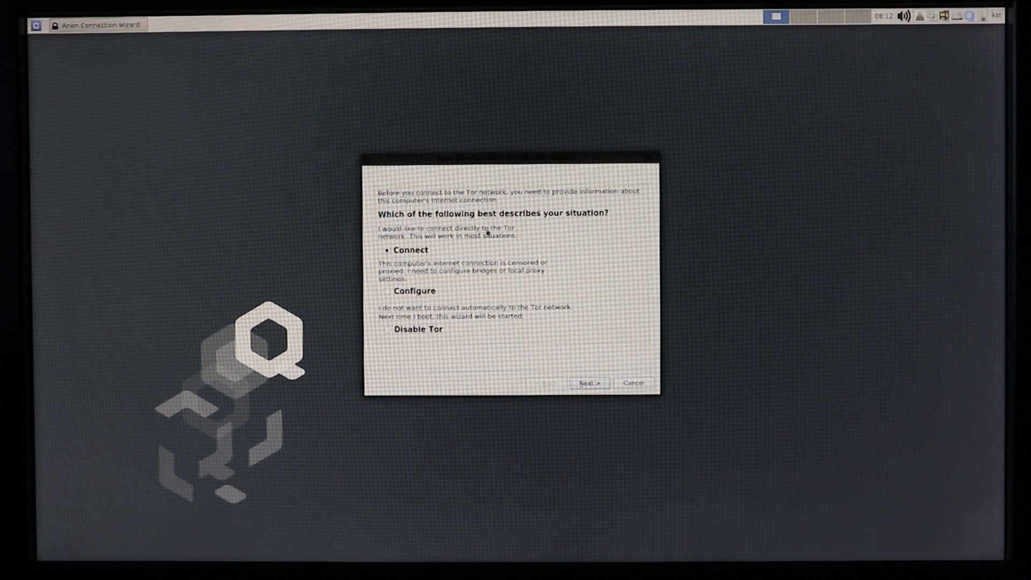
mouse_move(383, 244)
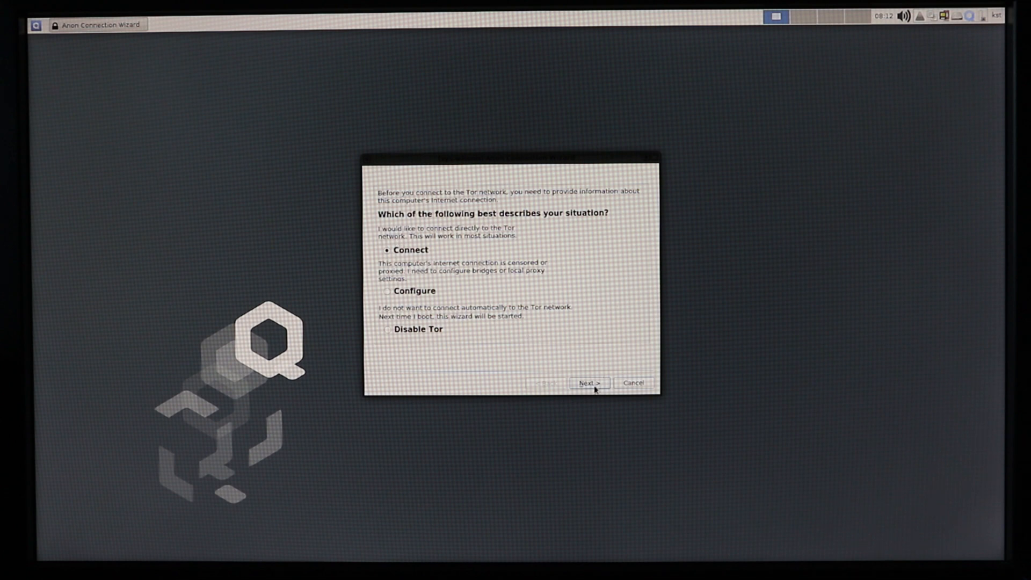
Step: Connect directly to Tor, accept the summary and finish the Anon Connection Wizard at 100% bootstrapping
left_click(588, 383)
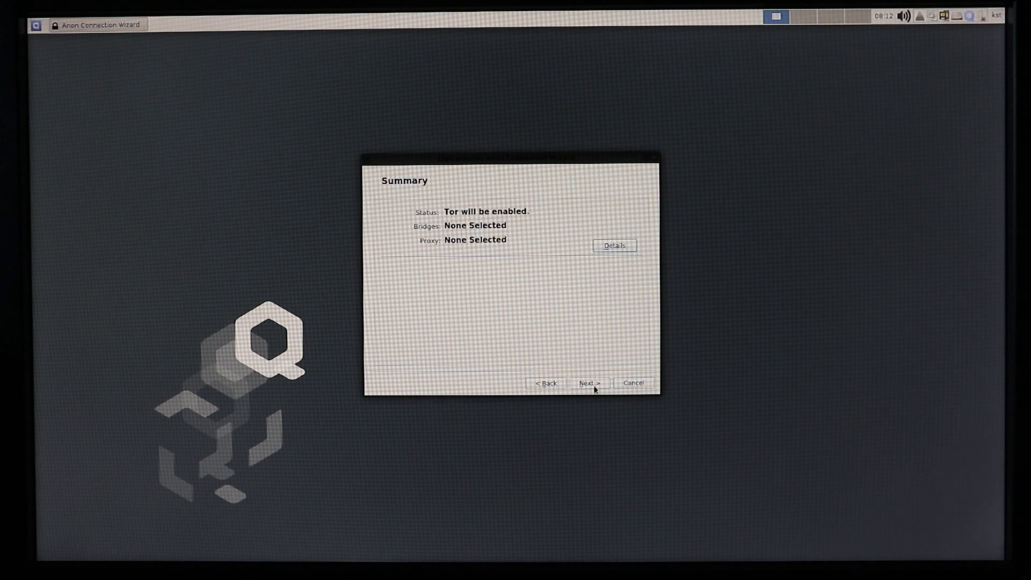
left_click(588, 382)
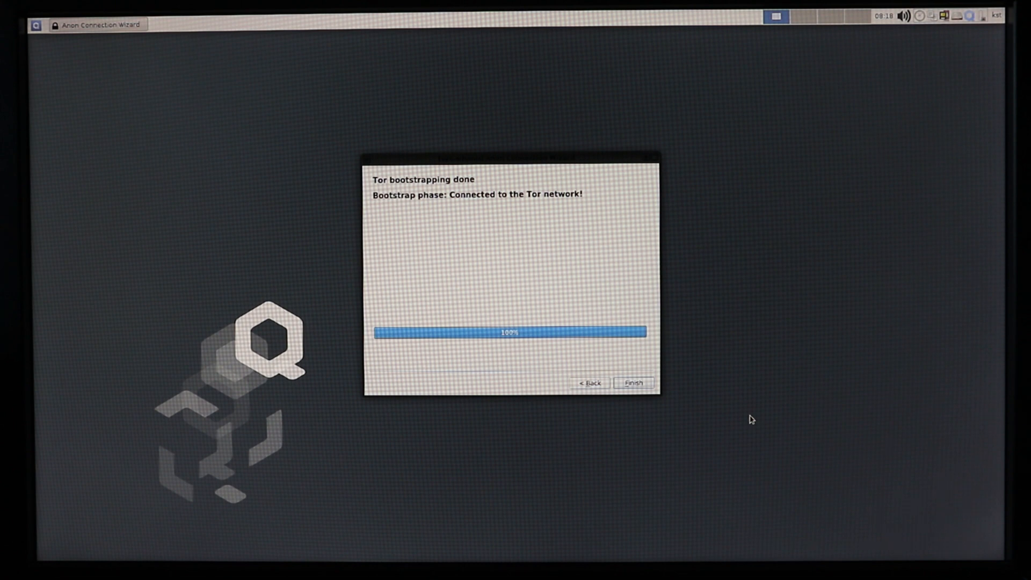
mouse_move(690, 394)
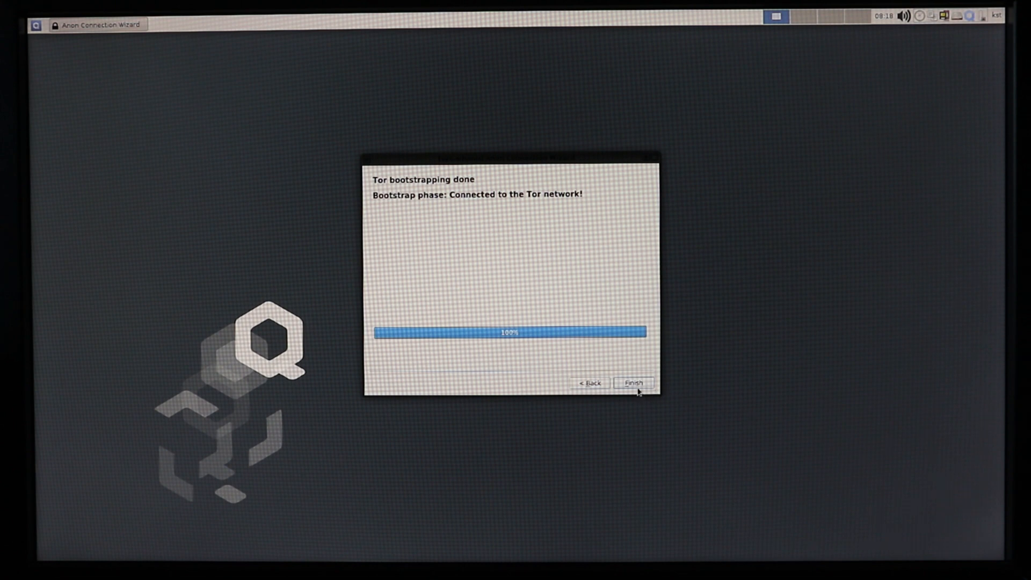
mouse_move(576, 208)
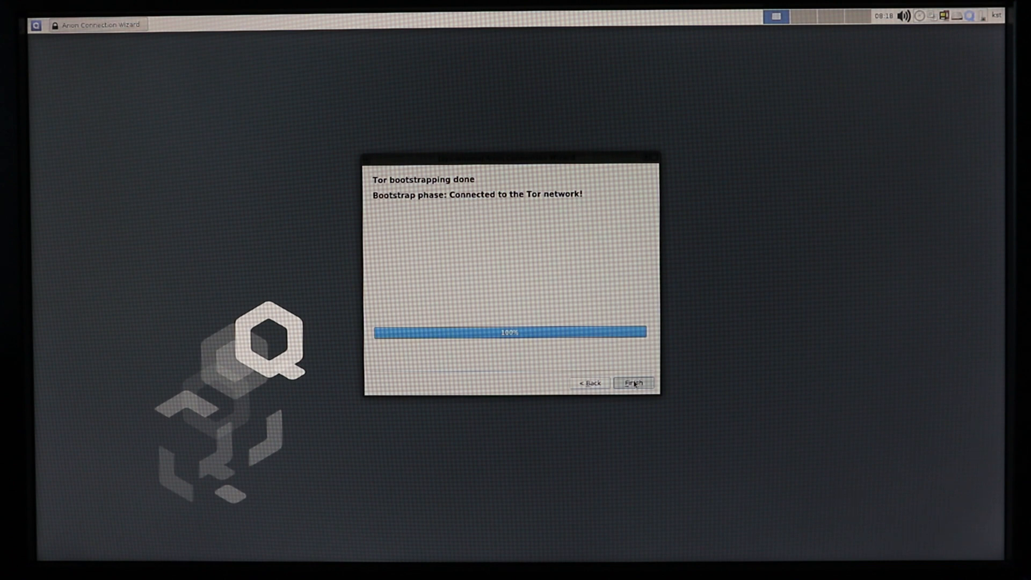
left_click(632, 382)
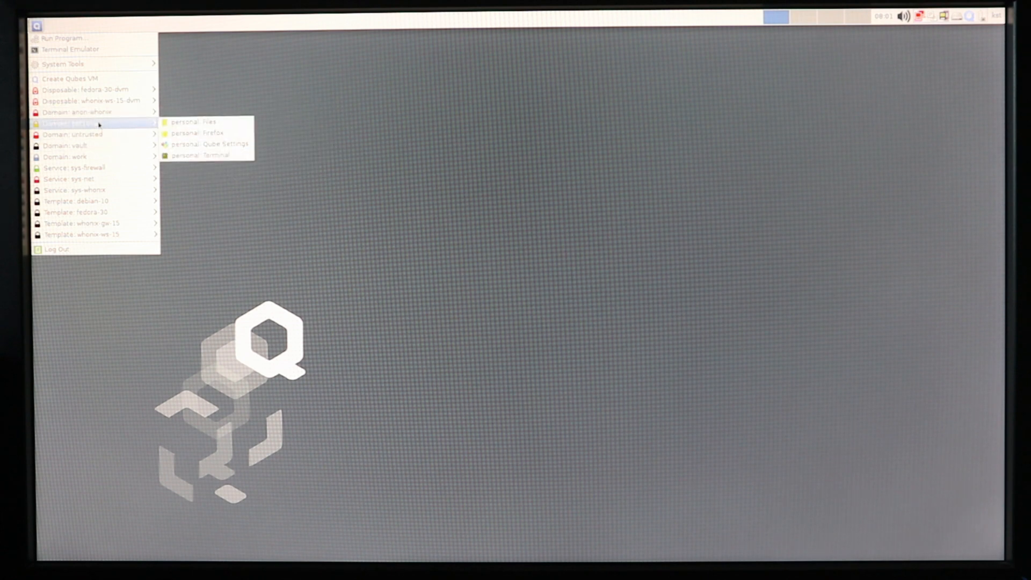
mouse_move(197, 121)
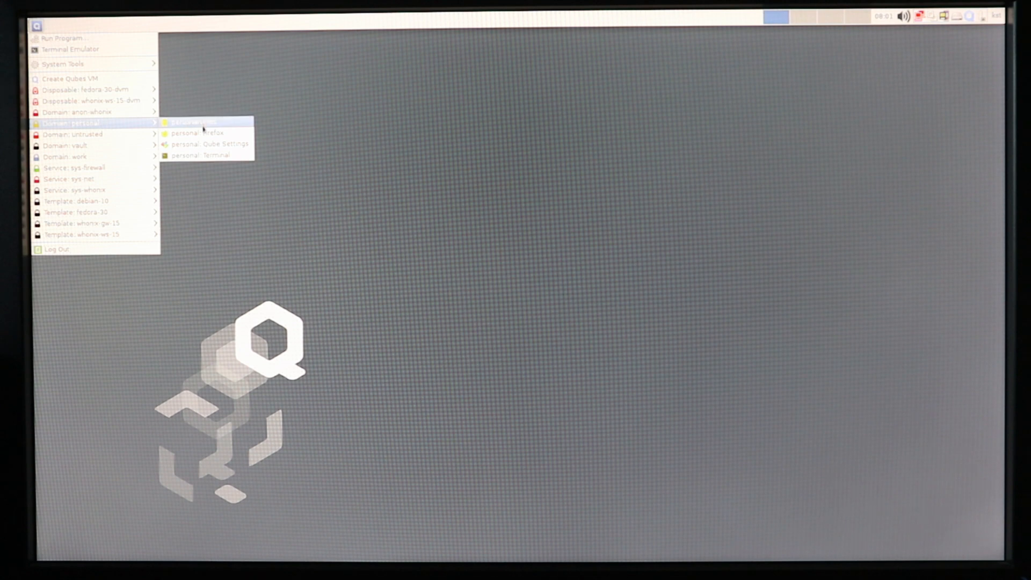
Step: Launch Firefox in the personal qube from the Qubes application menu
left_click(198, 123)
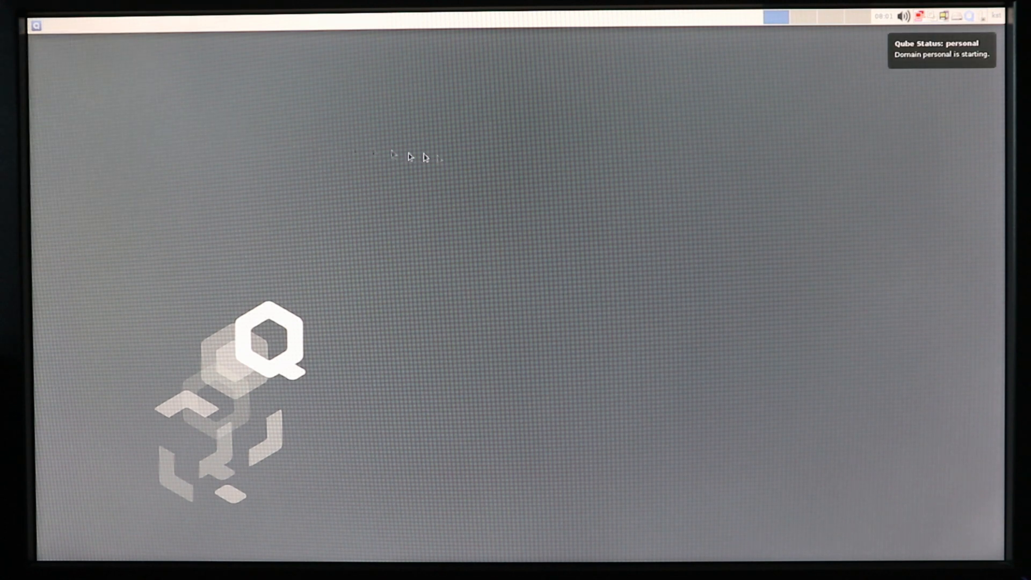
mouse_move(764, 169)
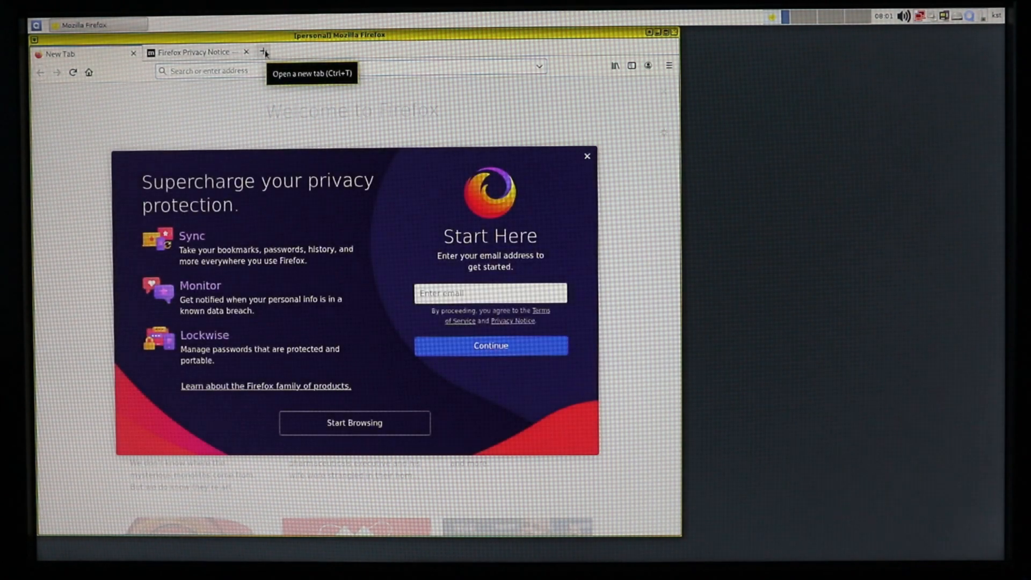
Step: Load YouTube in a new Firefox tab from the Top Sites tiles
left_click(586, 156)
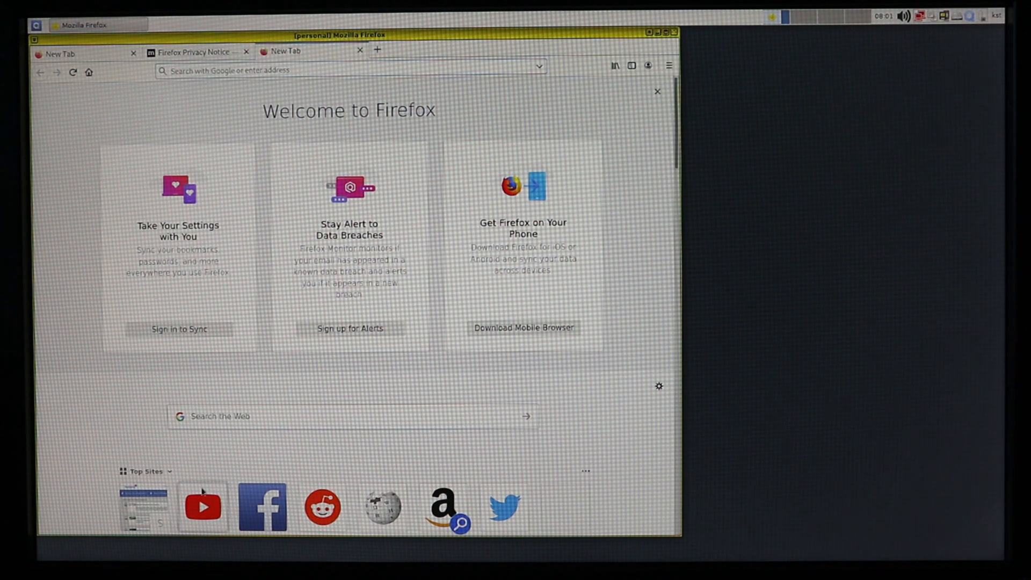
left_click(203, 506)
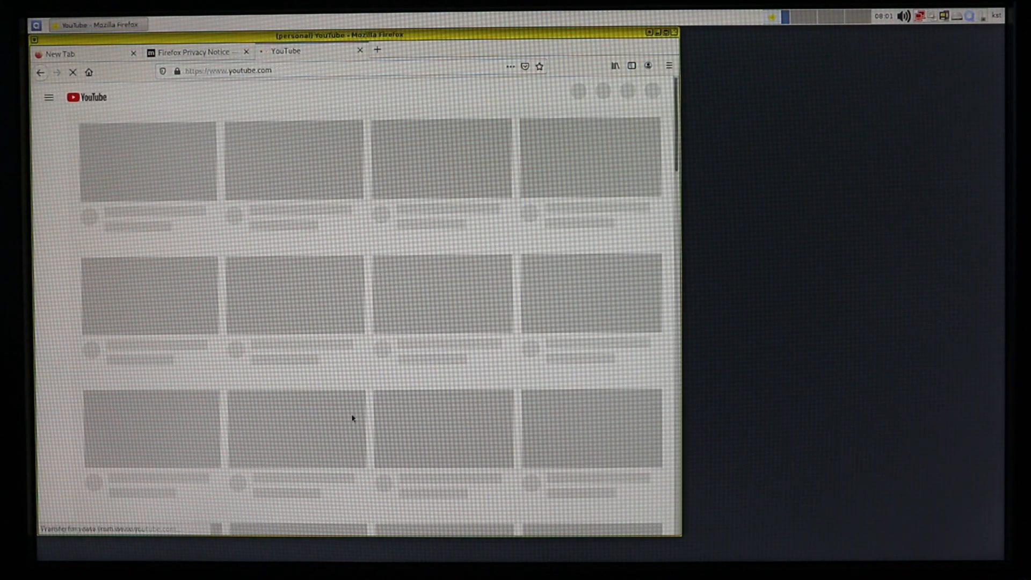